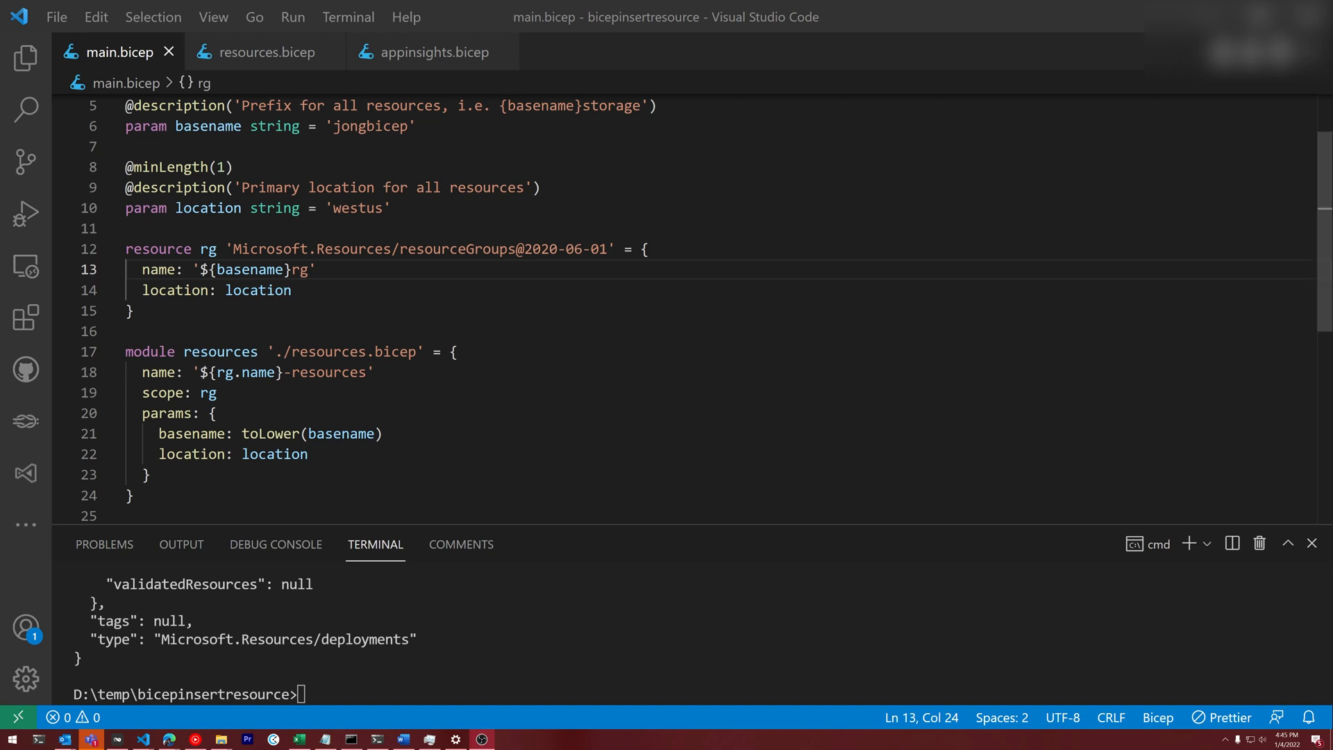
# - Review the resource group and module lines in main.bicep and resources.bicep, then switch to appinsights.bicep
pyautogui.click(361, 248)
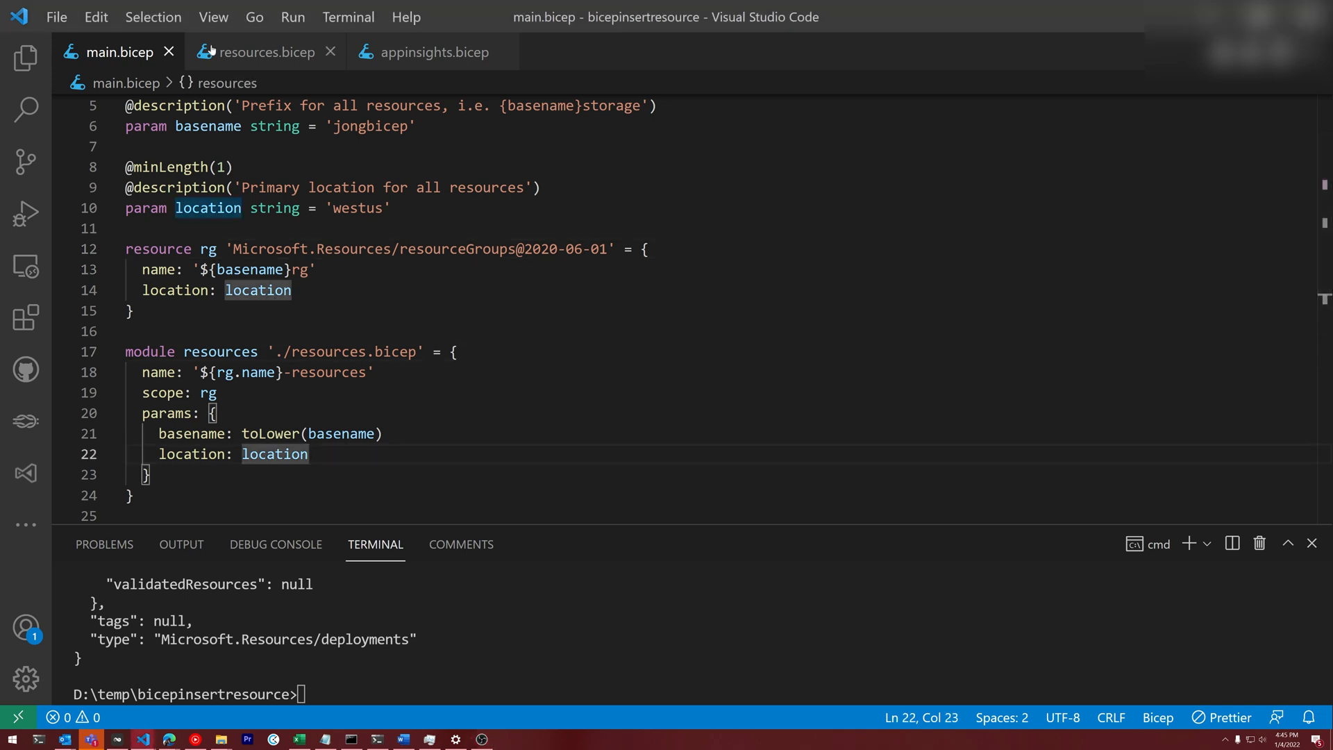
pyautogui.click(372, 373)
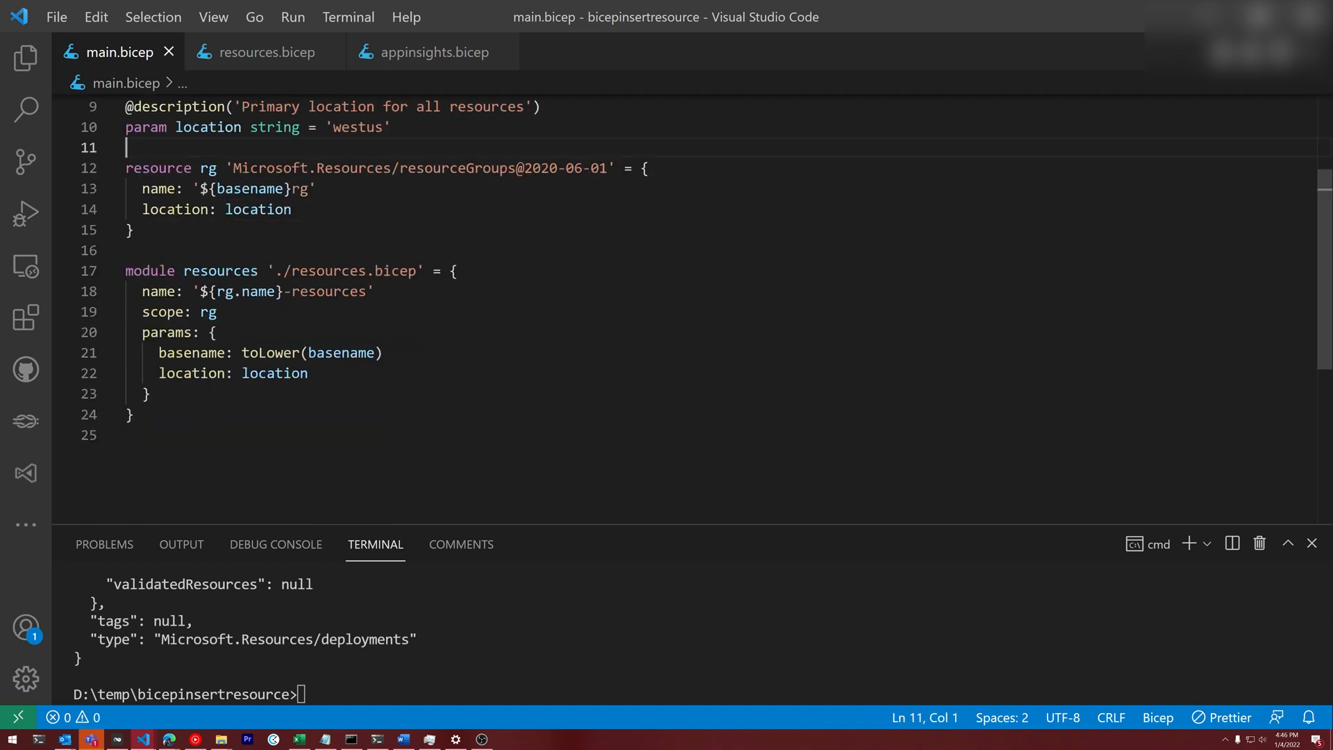
pyautogui.click(373, 290)
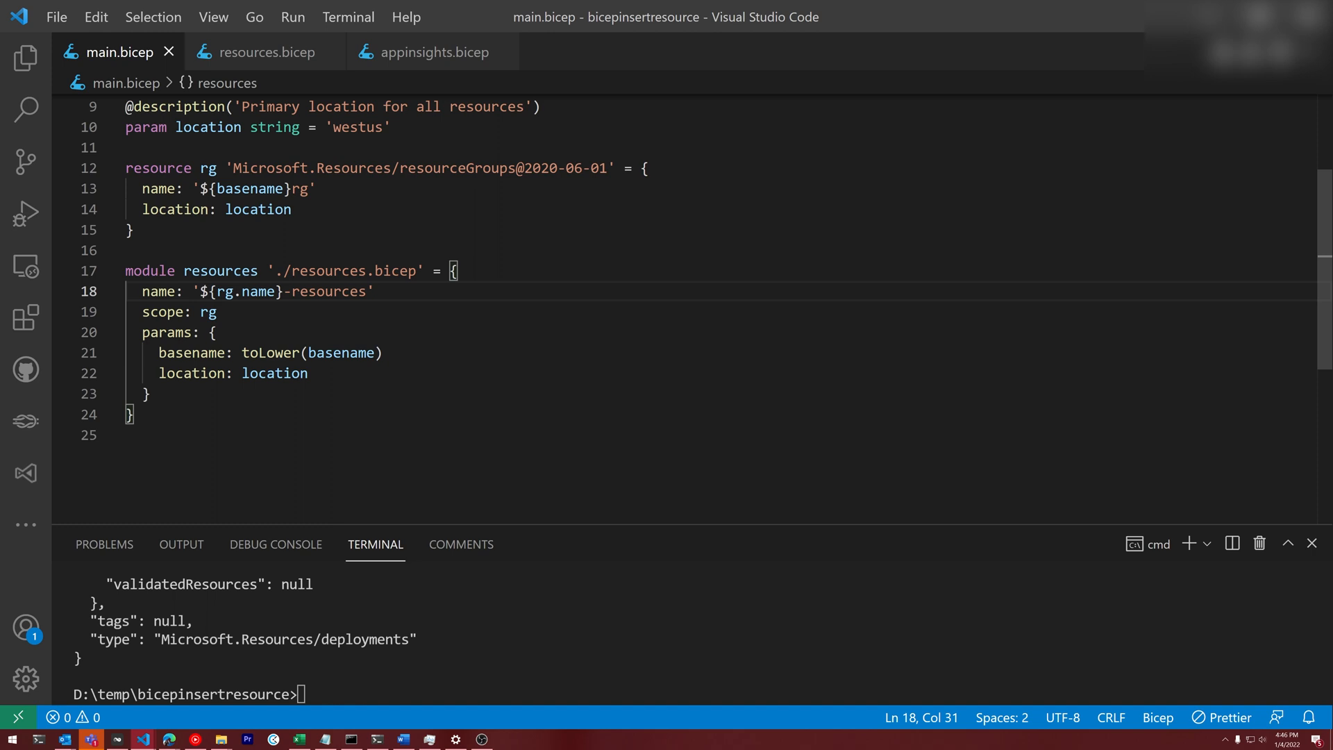
pyautogui.click(264, 52)
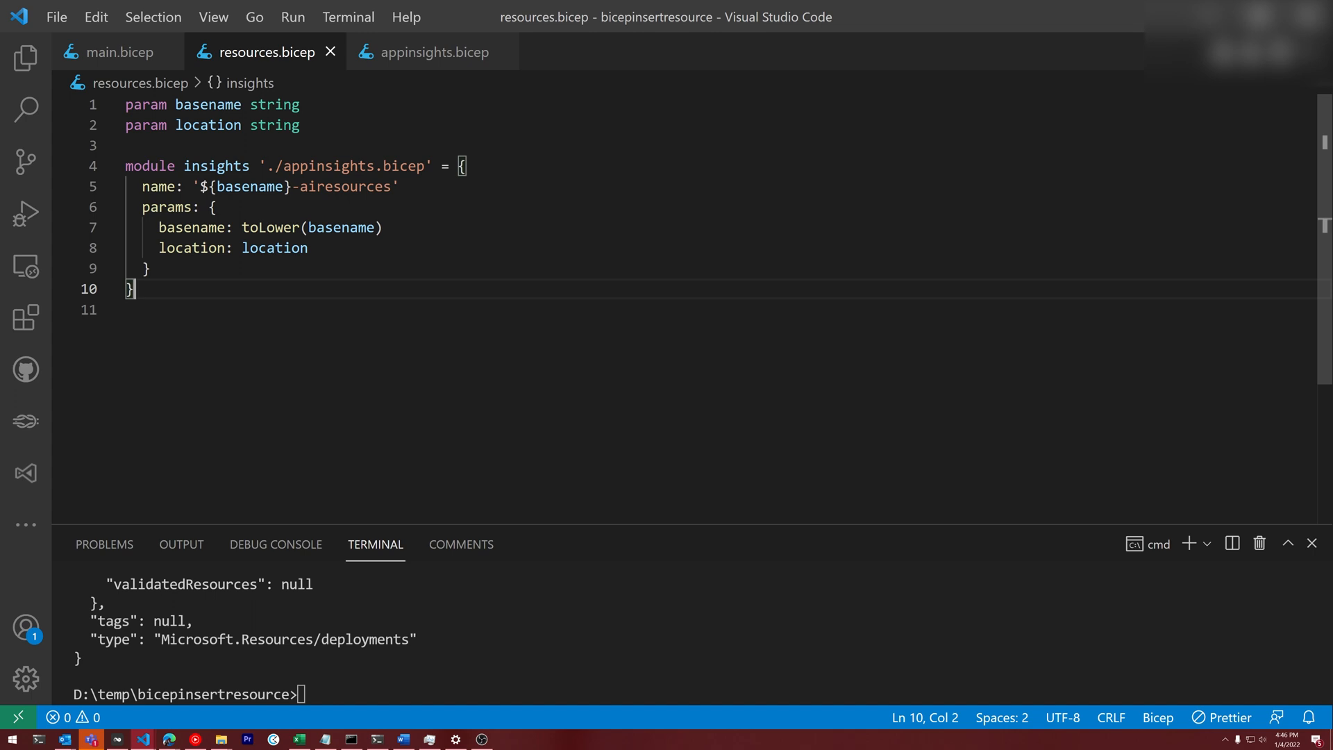
pyautogui.moveTo(429, 51)
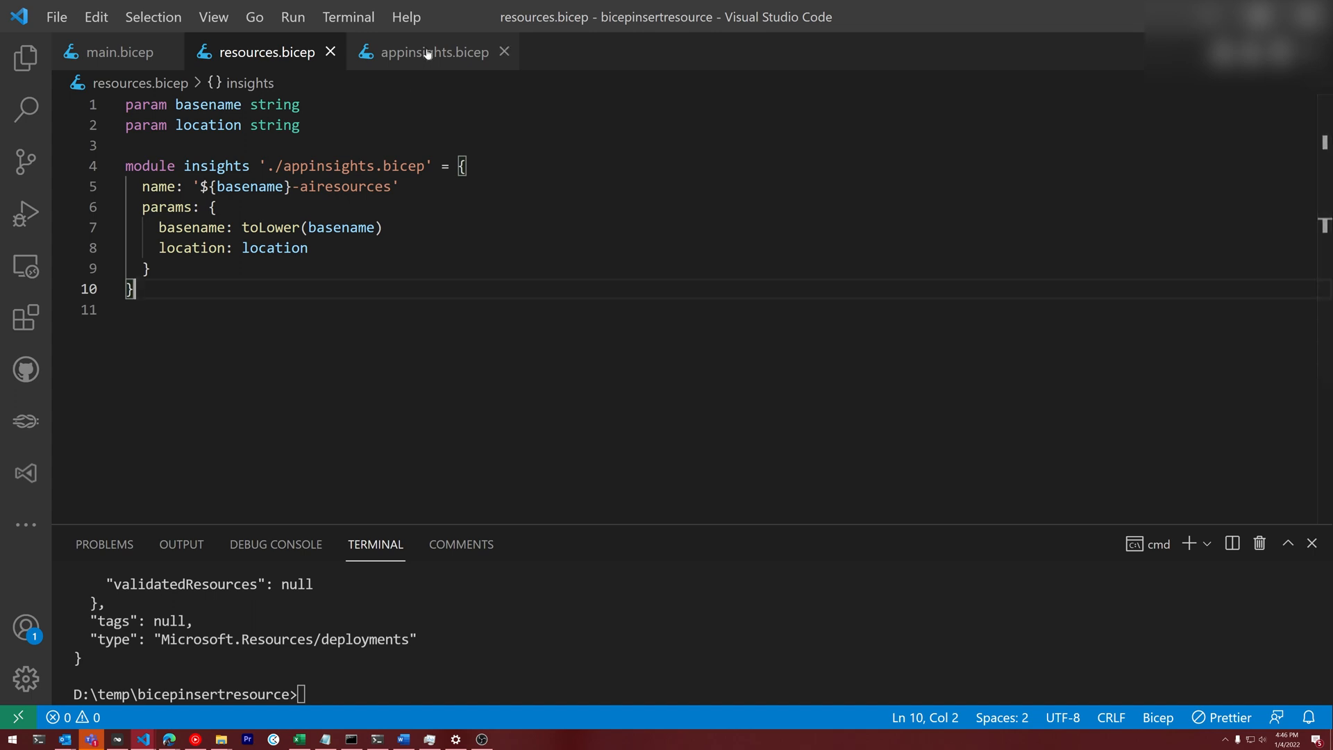
pyautogui.click(433, 51)
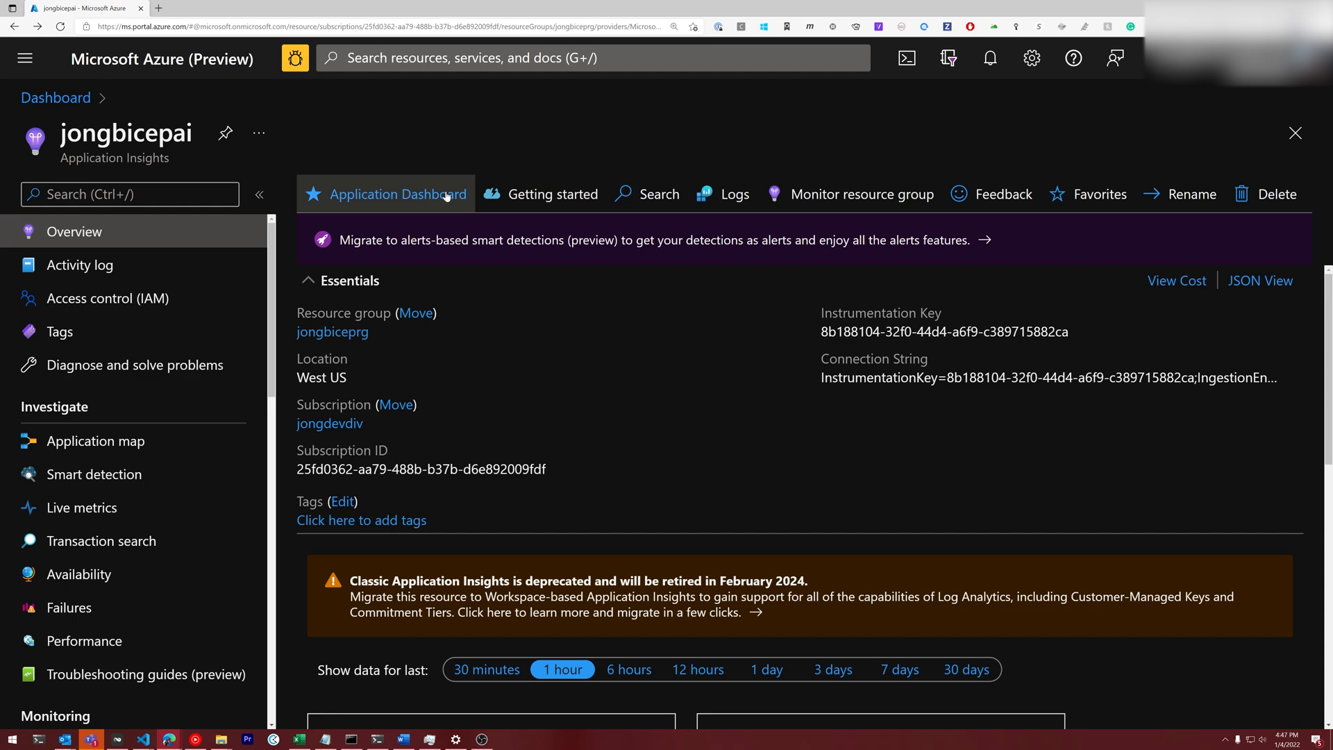
pyautogui.moveTo(396, 204)
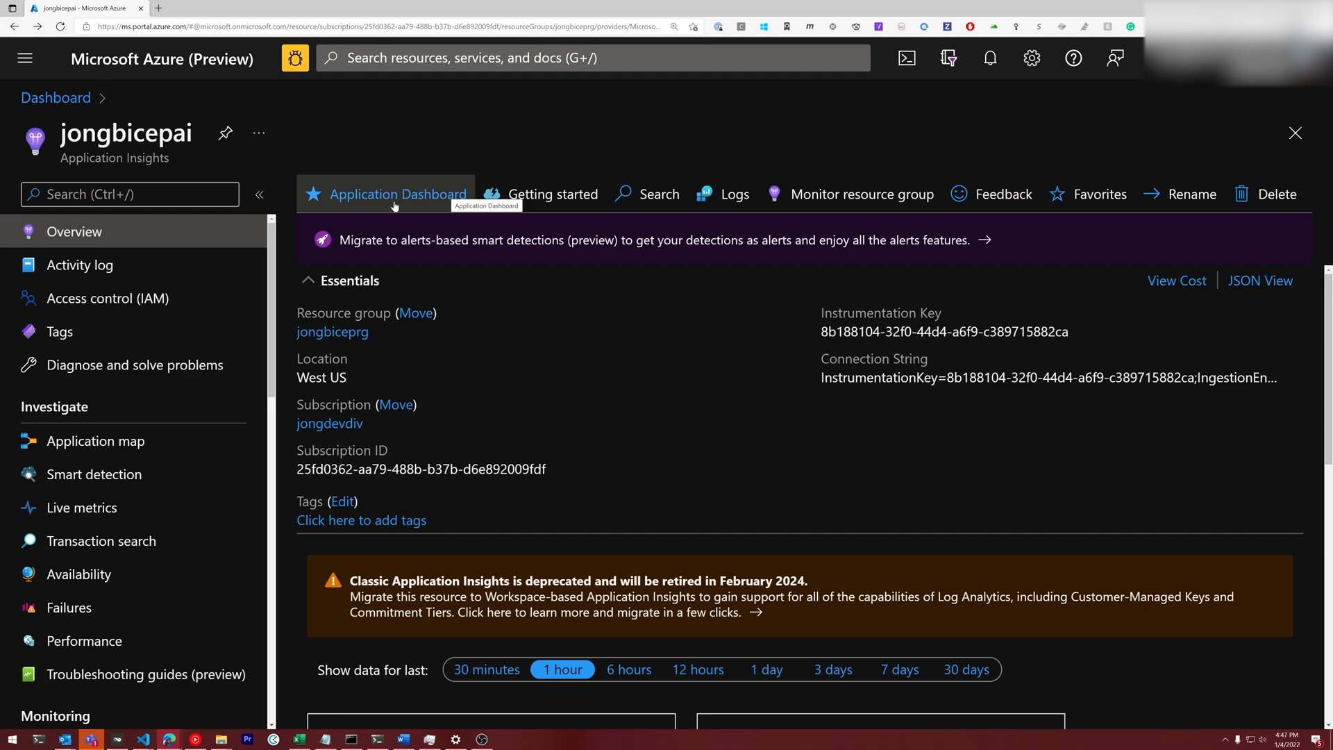
# - Show the Application Dashboard for the jongbicepai Application Insights resource
pyautogui.click(397, 194)
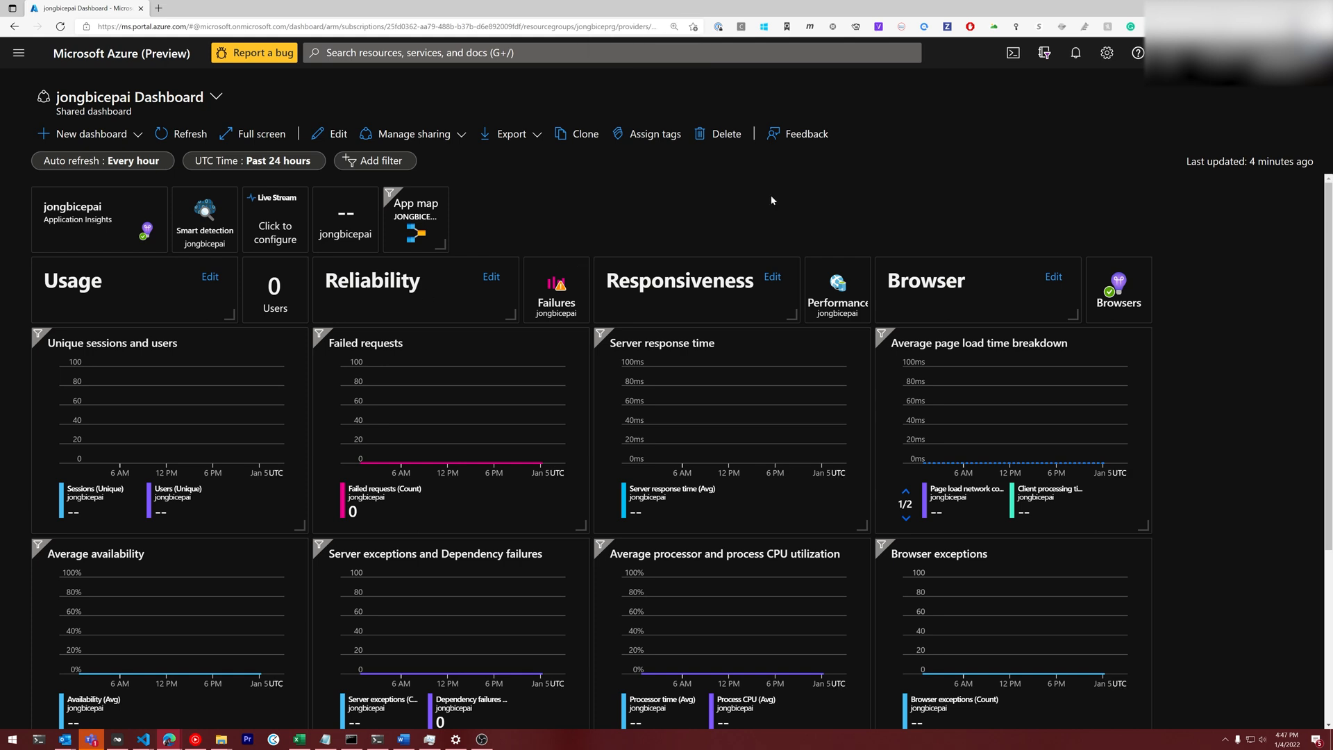
pyautogui.moveTo(630, 234)
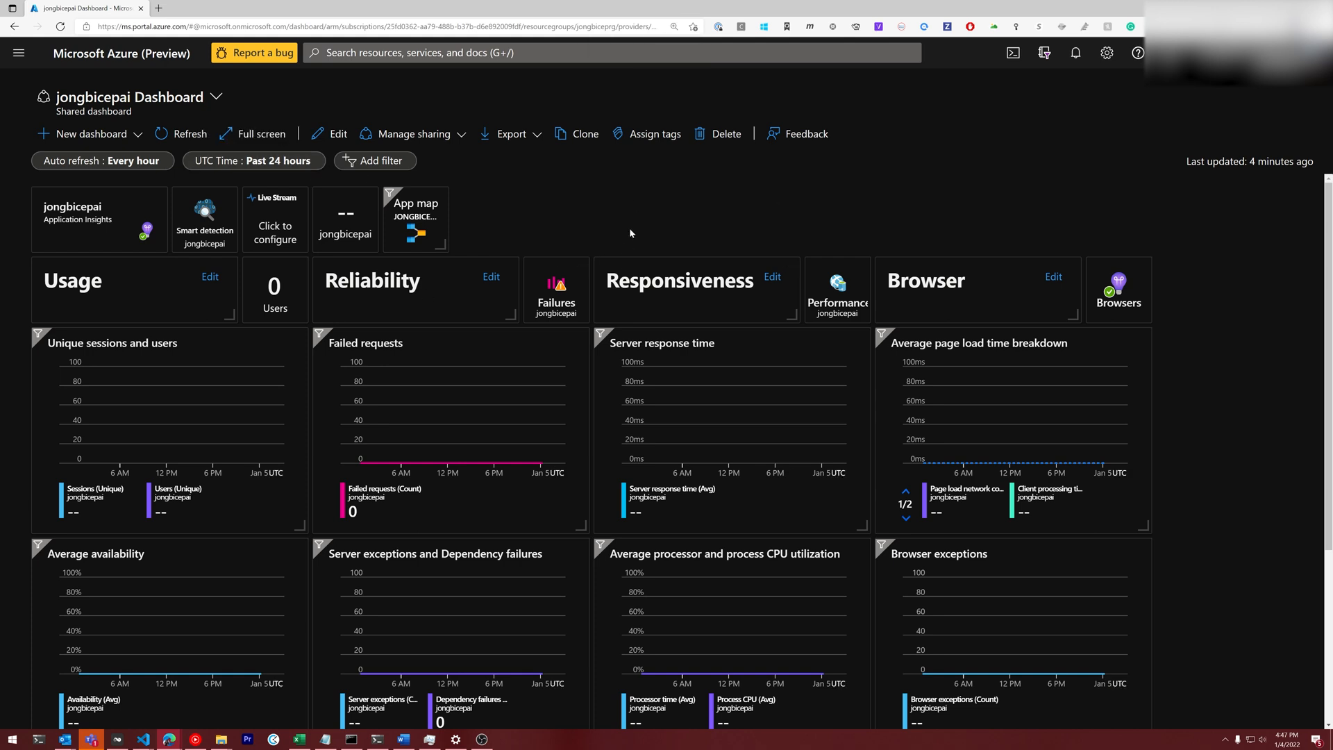
pyautogui.moveTo(628, 221)
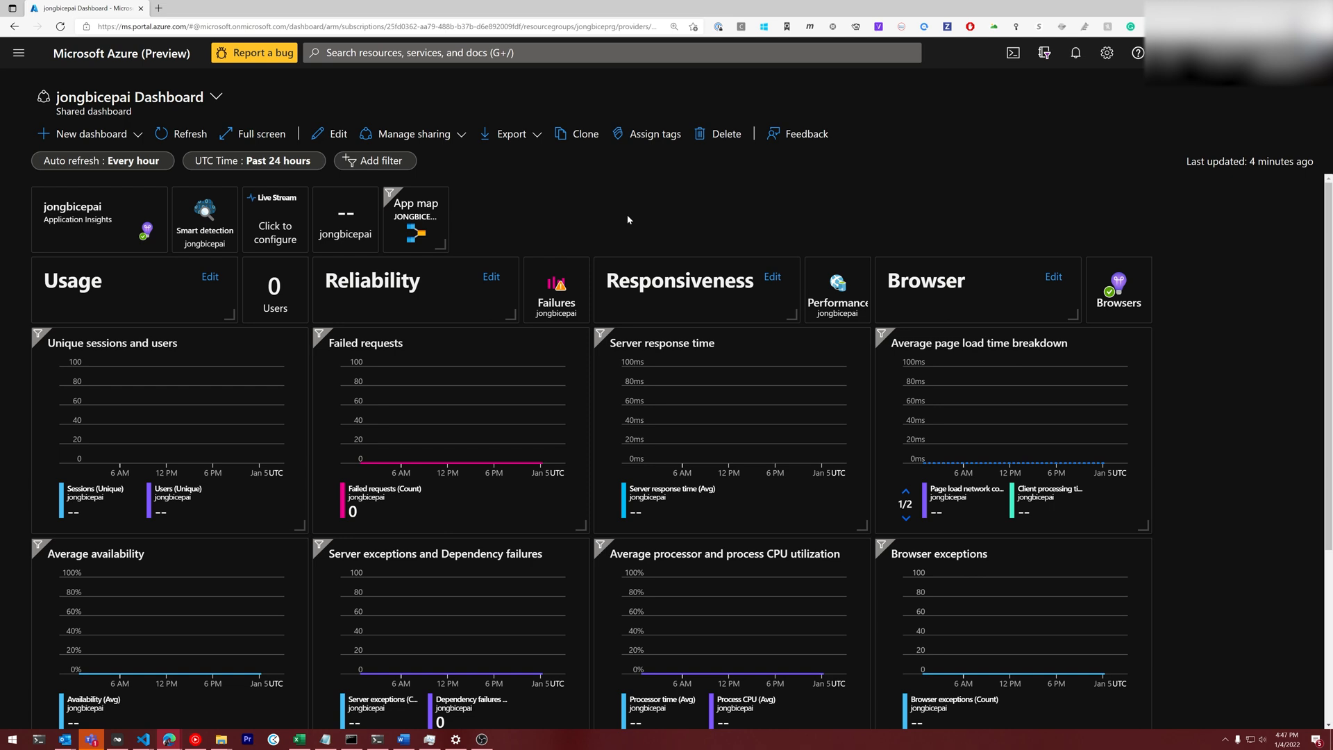
pyautogui.moveTo(639, 196)
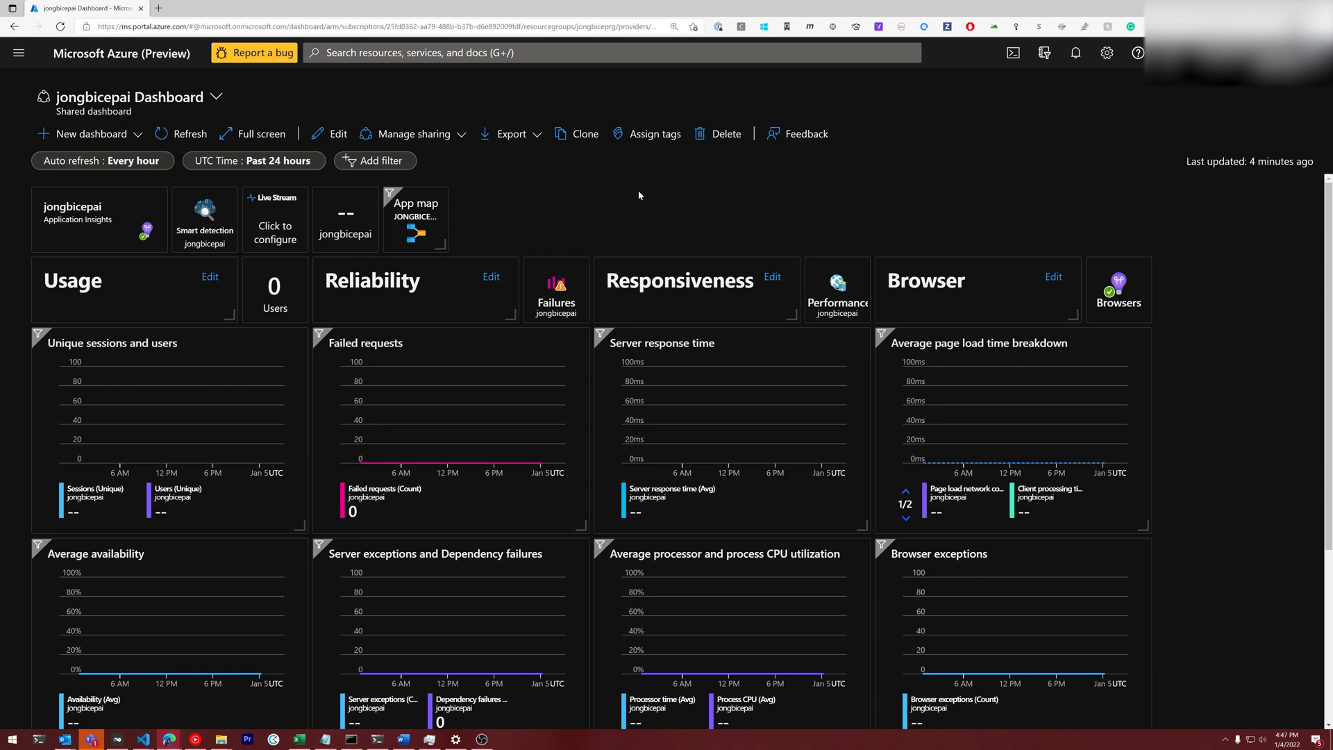
# - Reach the shared dashboard's resource details via Export and copy its Resource ID
pyautogui.click(510, 134)
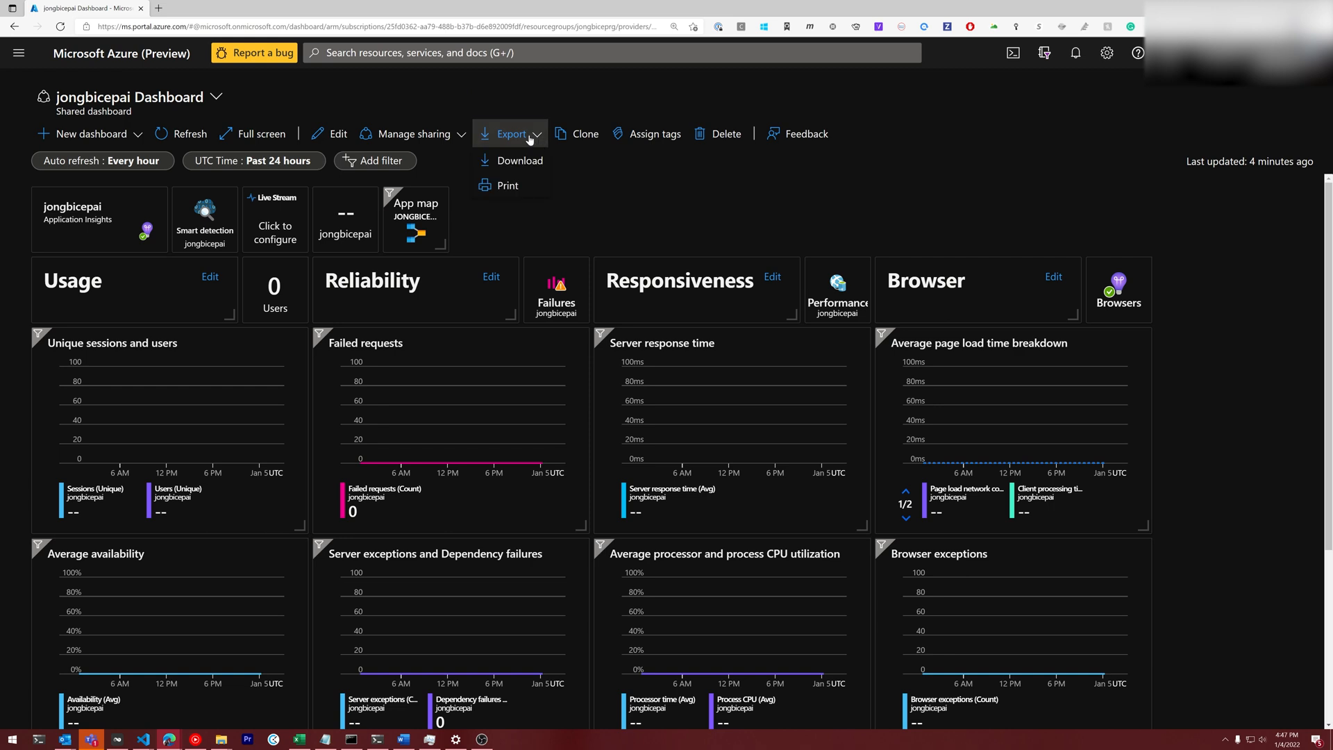
pyautogui.click(644, 203)
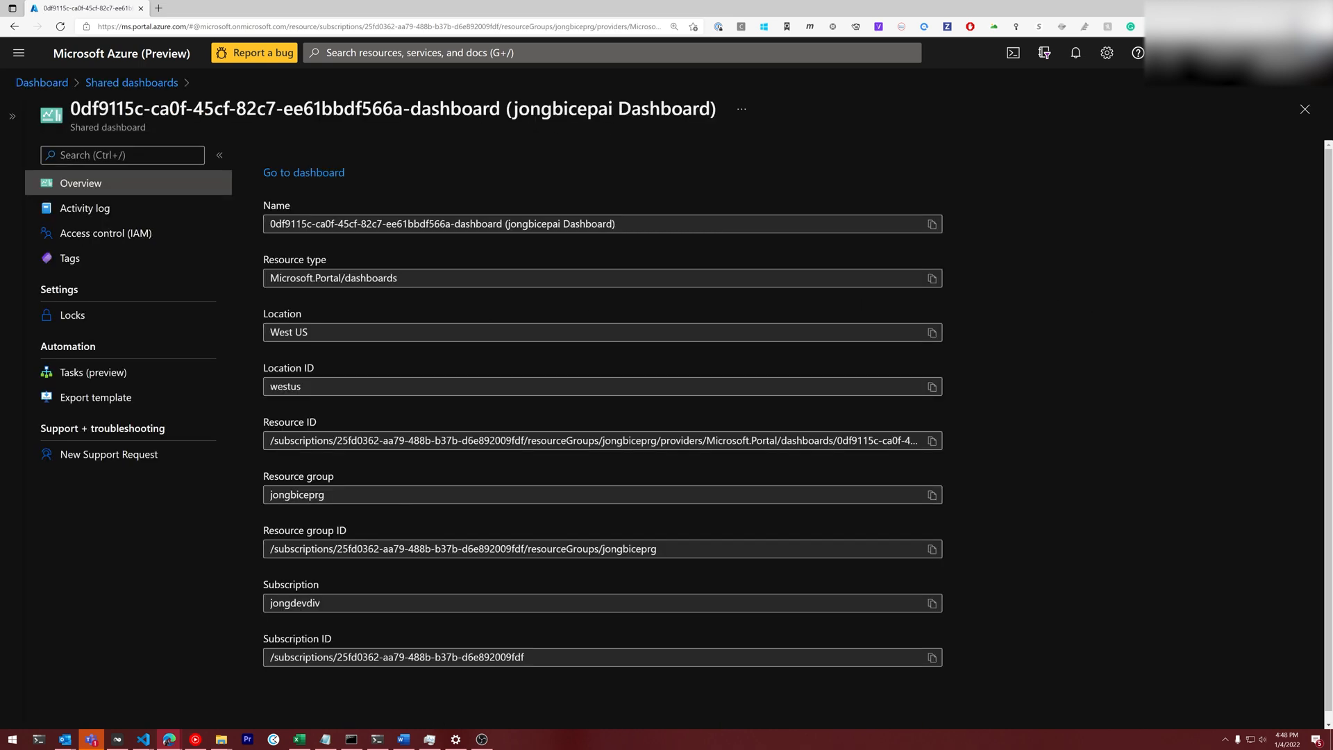
pyautogui.moveTo(1080, 325)
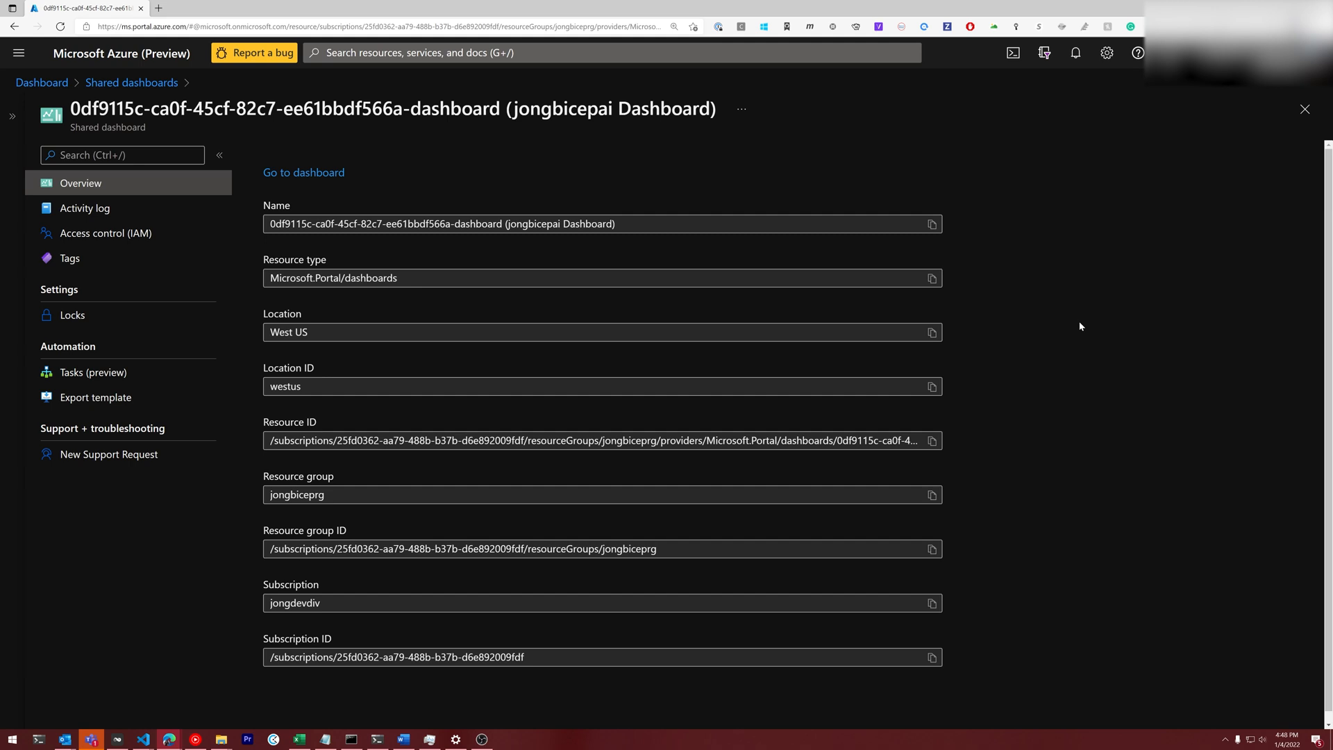
pyautogui.moveTo(972, 424)
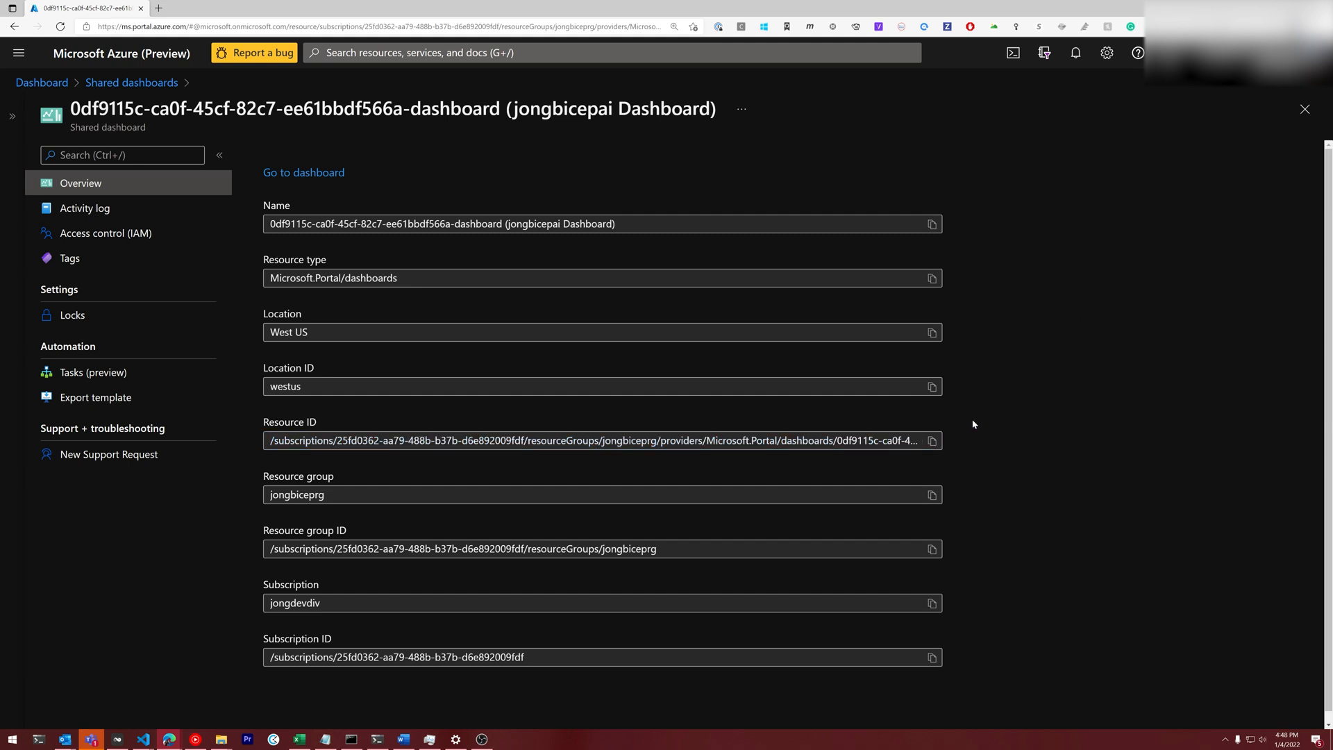
pyautogui.moveTo(1014, 422)
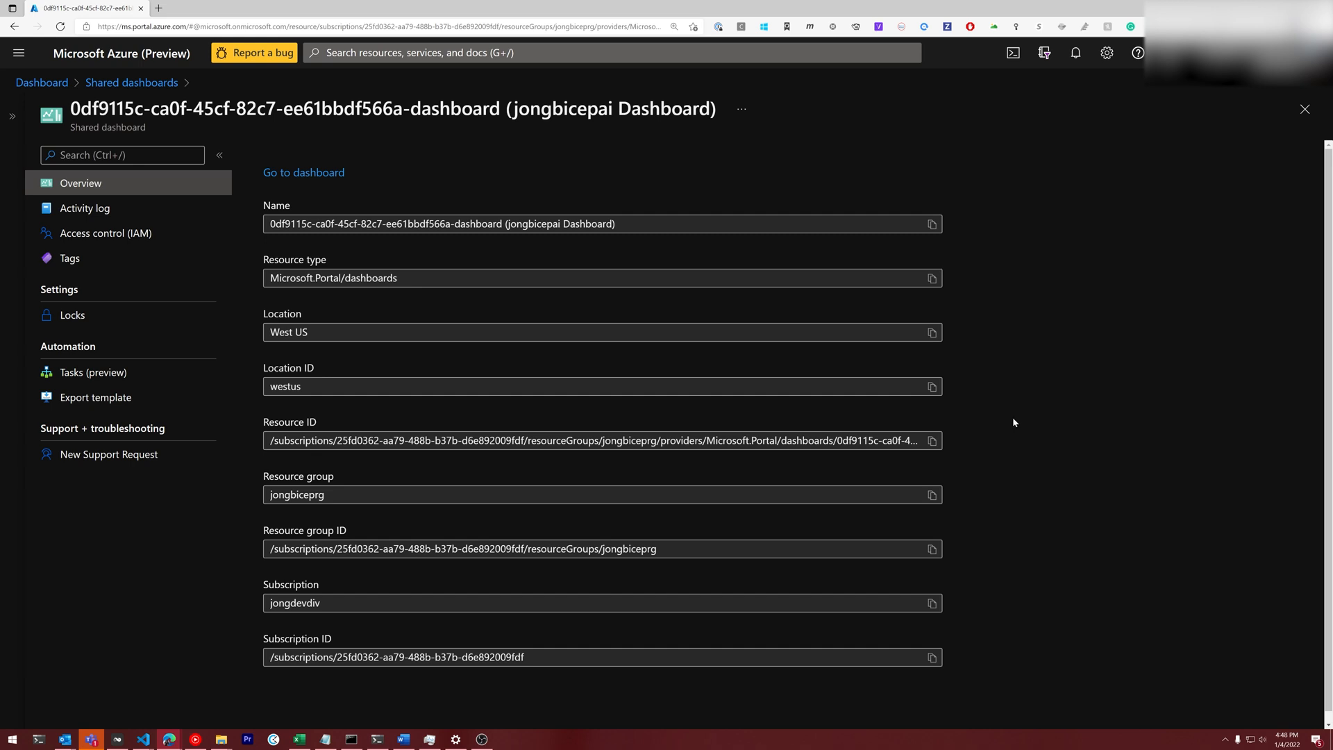
pyautogui.moveTo(932, 441)
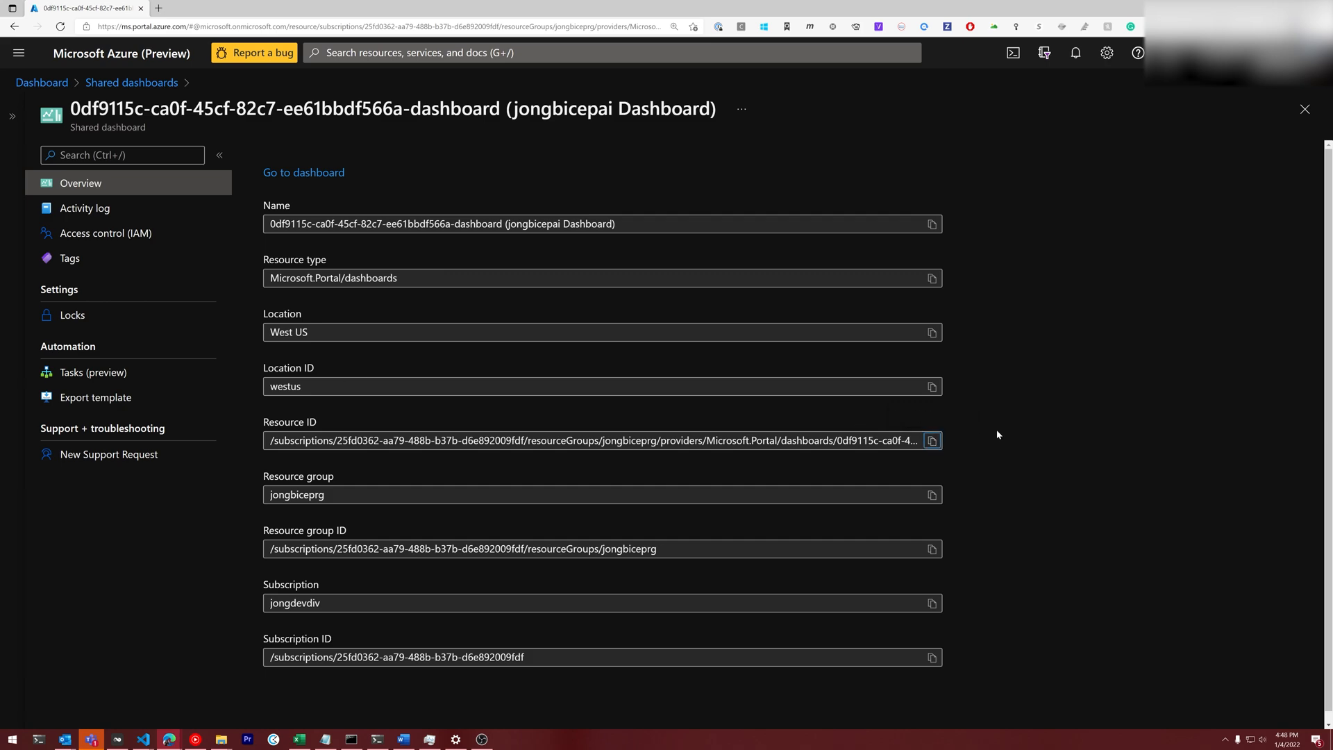
pyautogui.click(142, 737)
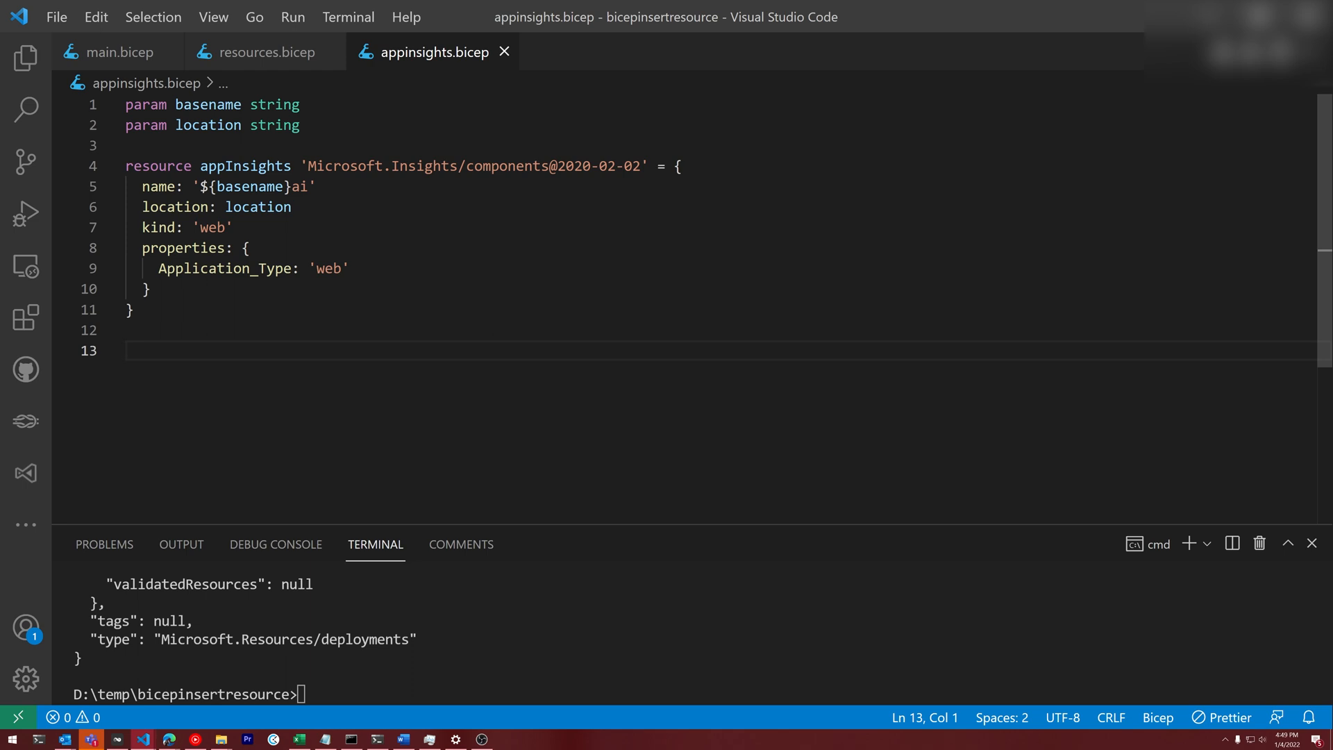
# - Run 'Bicep: Insert Resource' with the dashboard's Microsoft.Portal/dashboards resource ID and review the inserted definition
pyautogui.press('ctrl+shift+p')
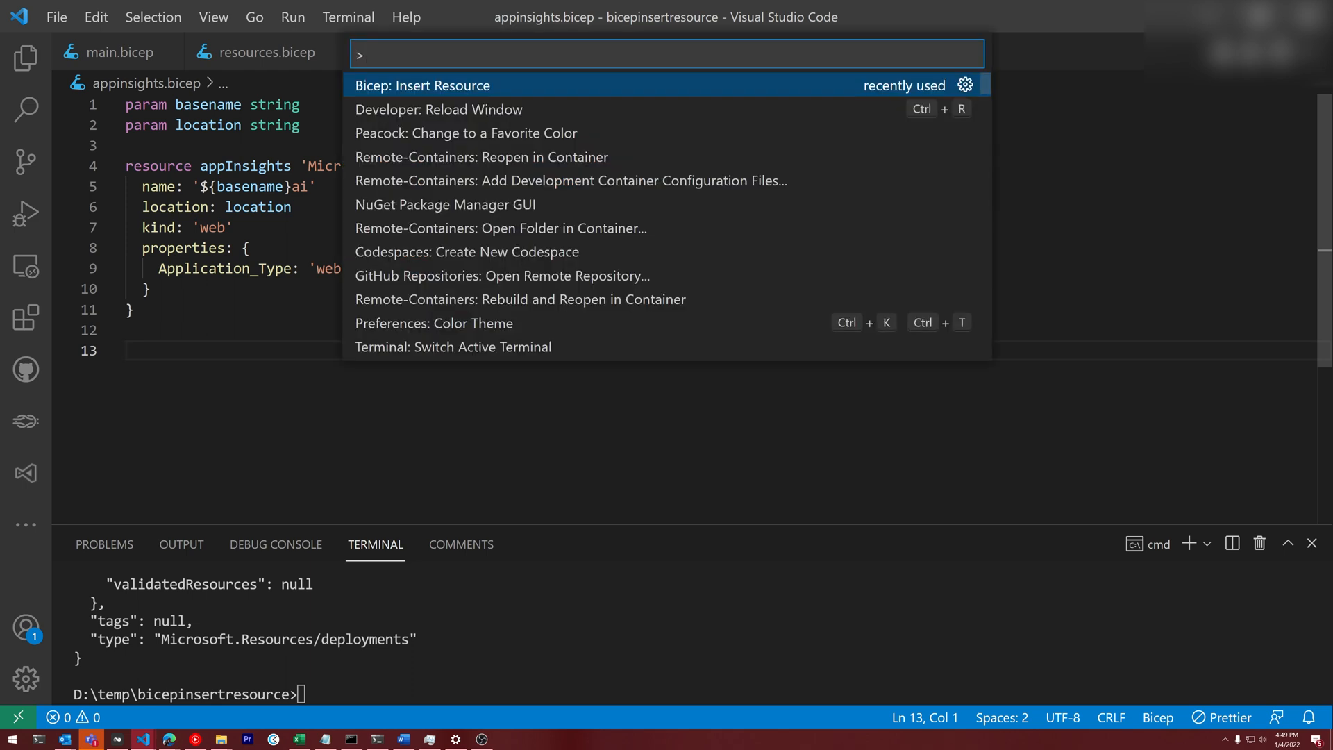
pyautogui.click(422, 85)
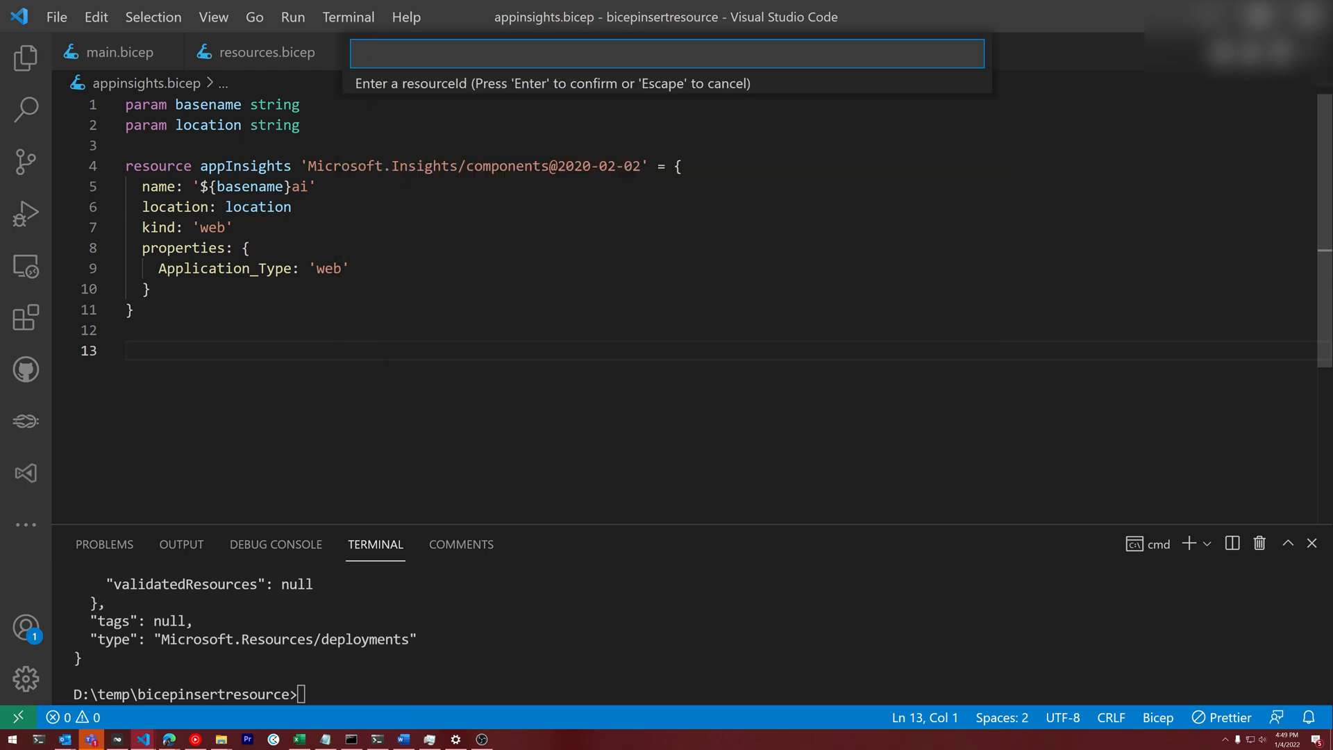
pyautogui.write('gbiceprg/providers/Microsoft.Portal/dashboards/0df9115c-ca0f-45cf-82c7-ee61bbdf566a-dashboard')
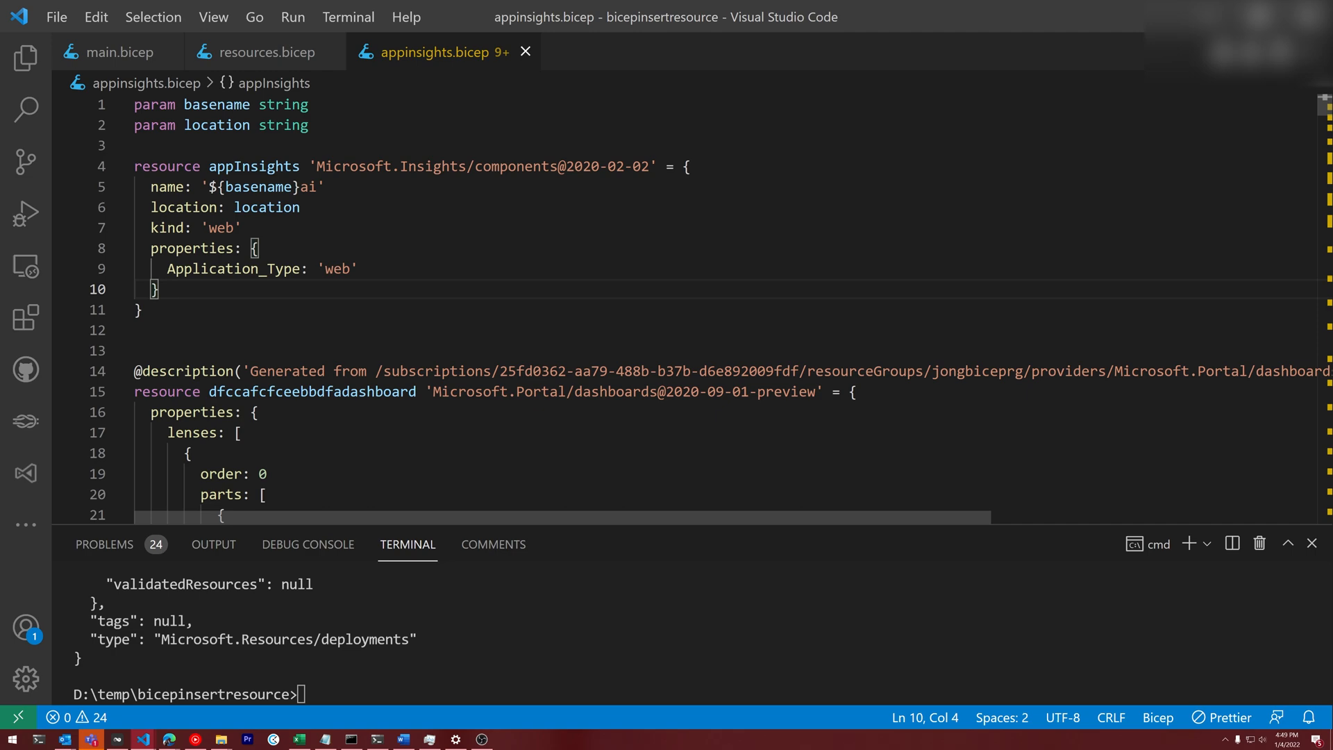
pyautogui.scroll(-3)
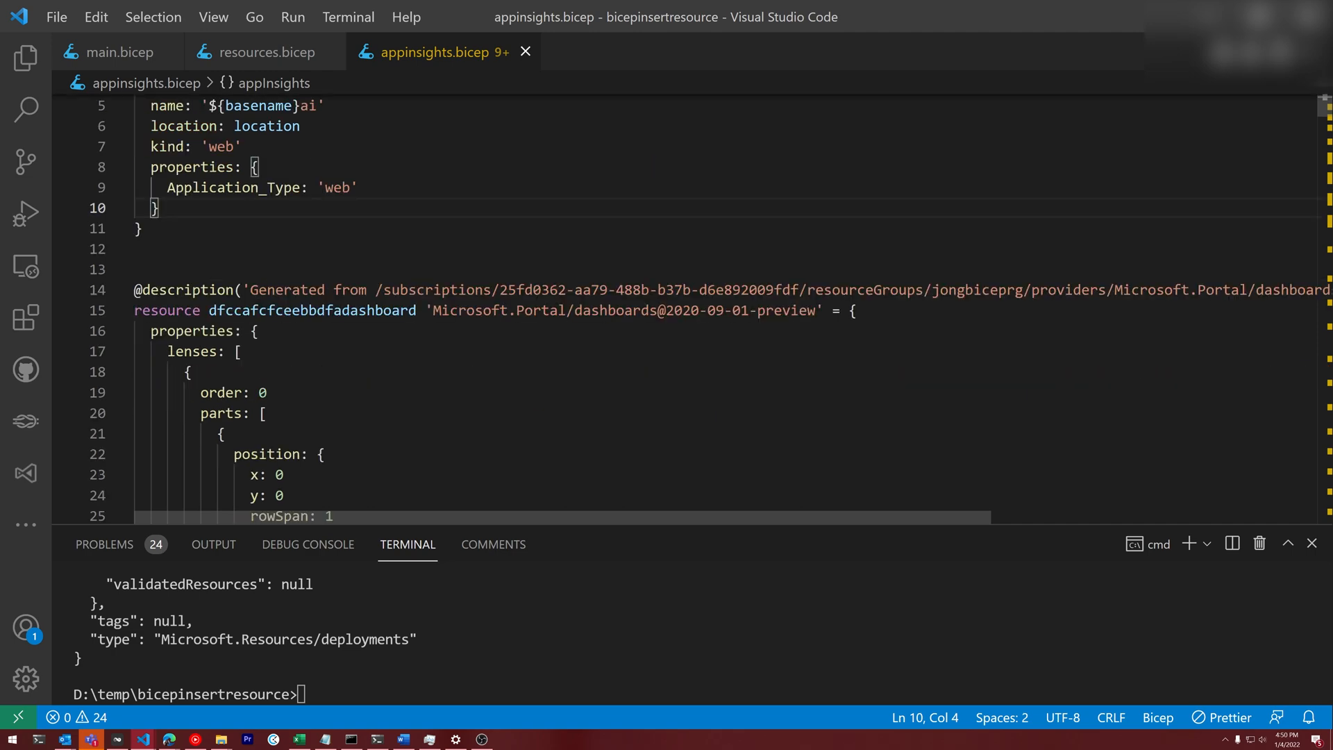
pyautogui.scroll(-3)
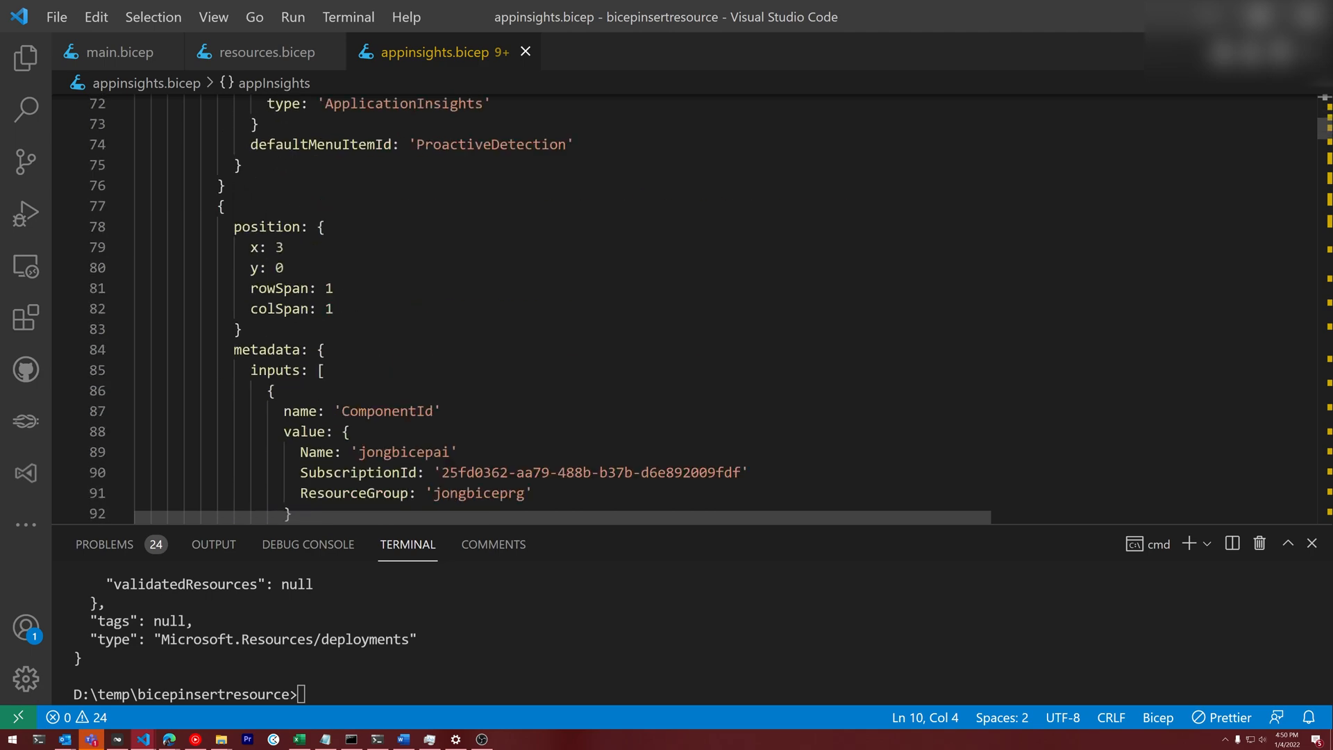
pyautogui.scroll(-3)
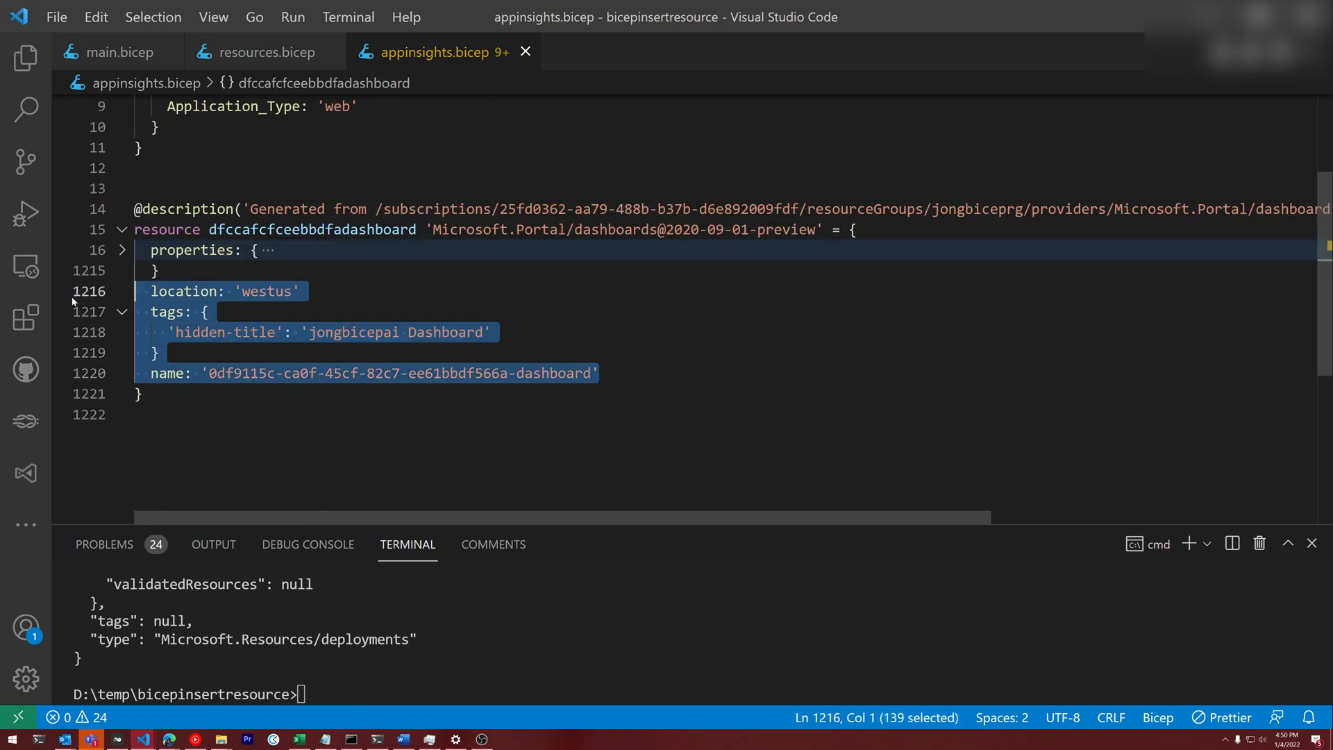
# - Move location, tags and name above properties and rename the resource appInsightsDashboard
pyautogui.press('Delete')
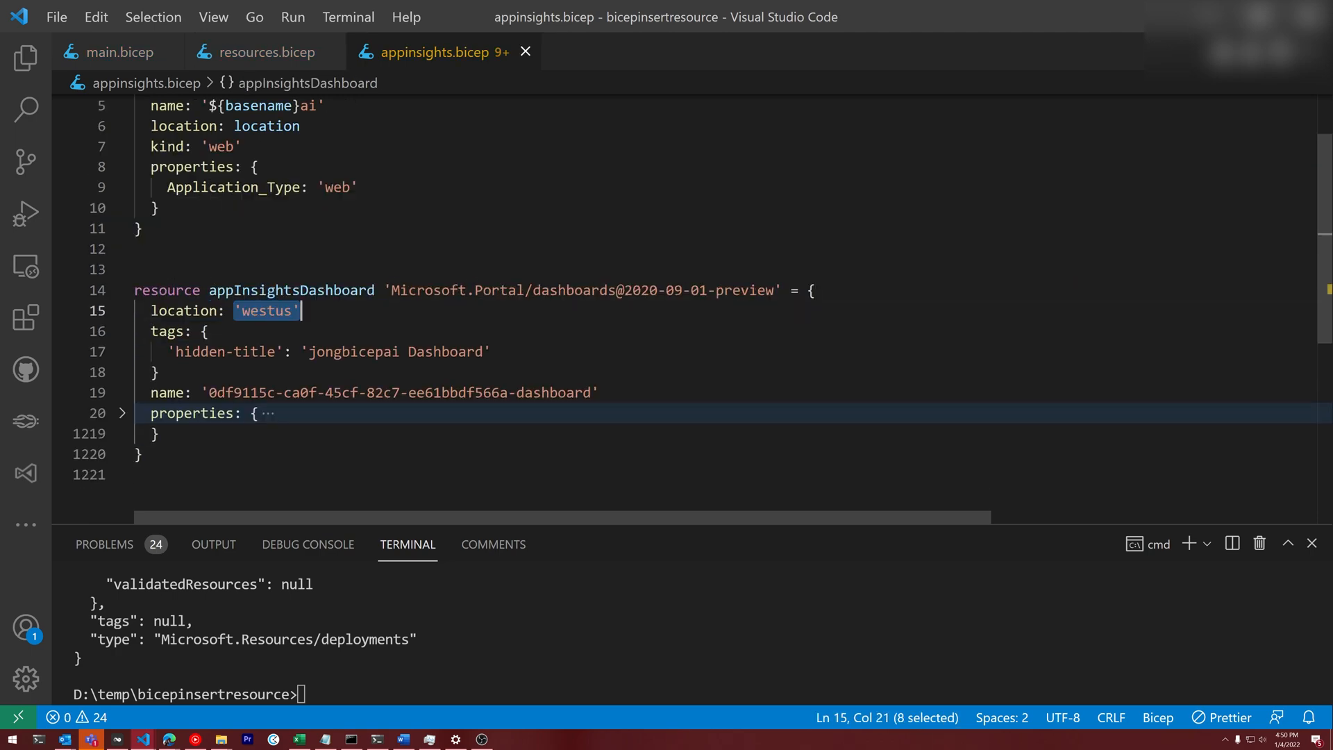
pyautogui.write('location')
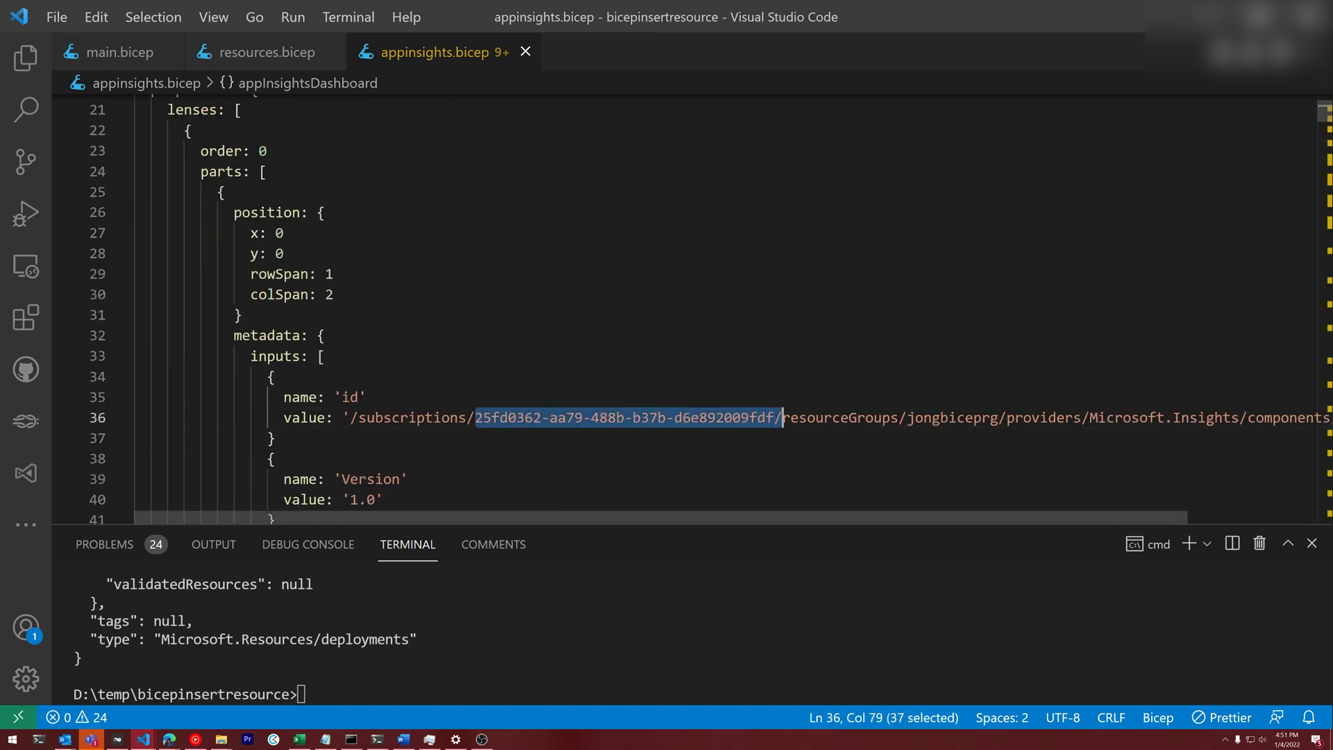
# - Replace hard-coded subscription IDs with ${subscription().subscriptionId} and select the resource group name for resourceGroup()
pyautogui.press('shift+left')
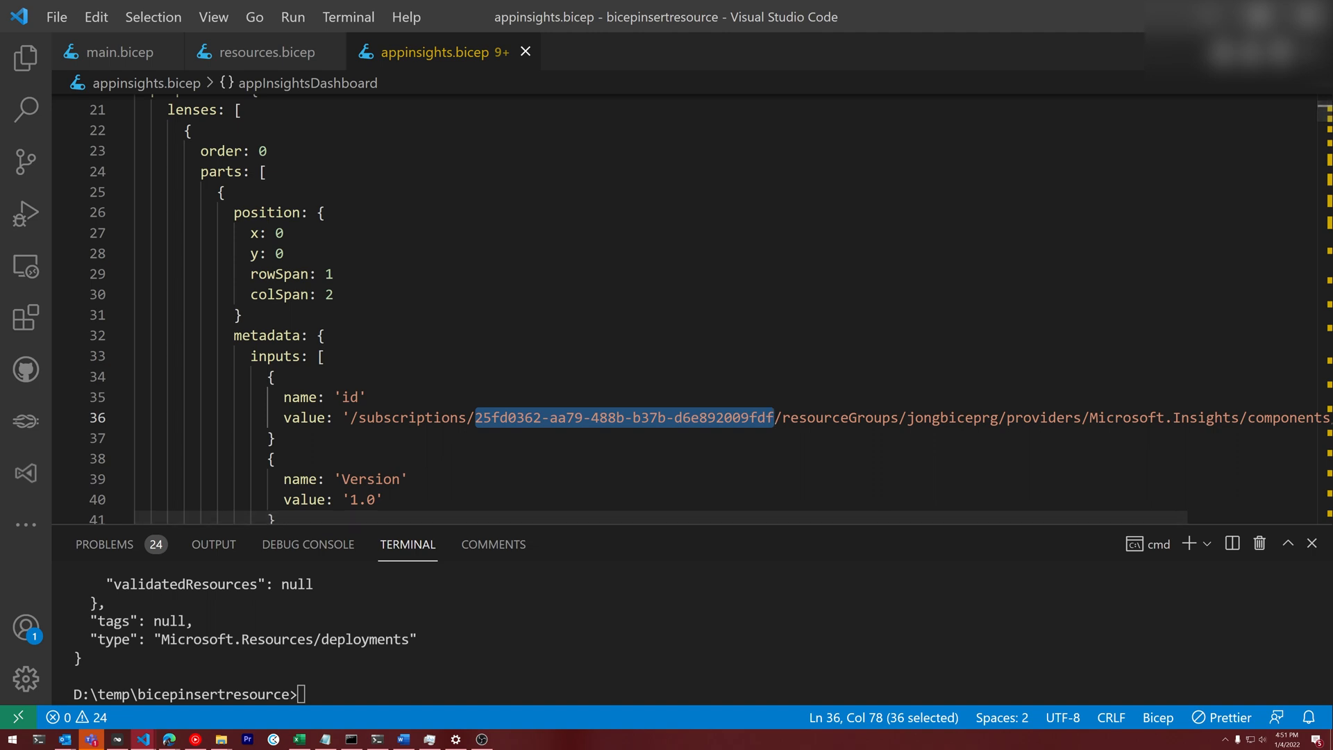
pyautogui.click(367, 397)
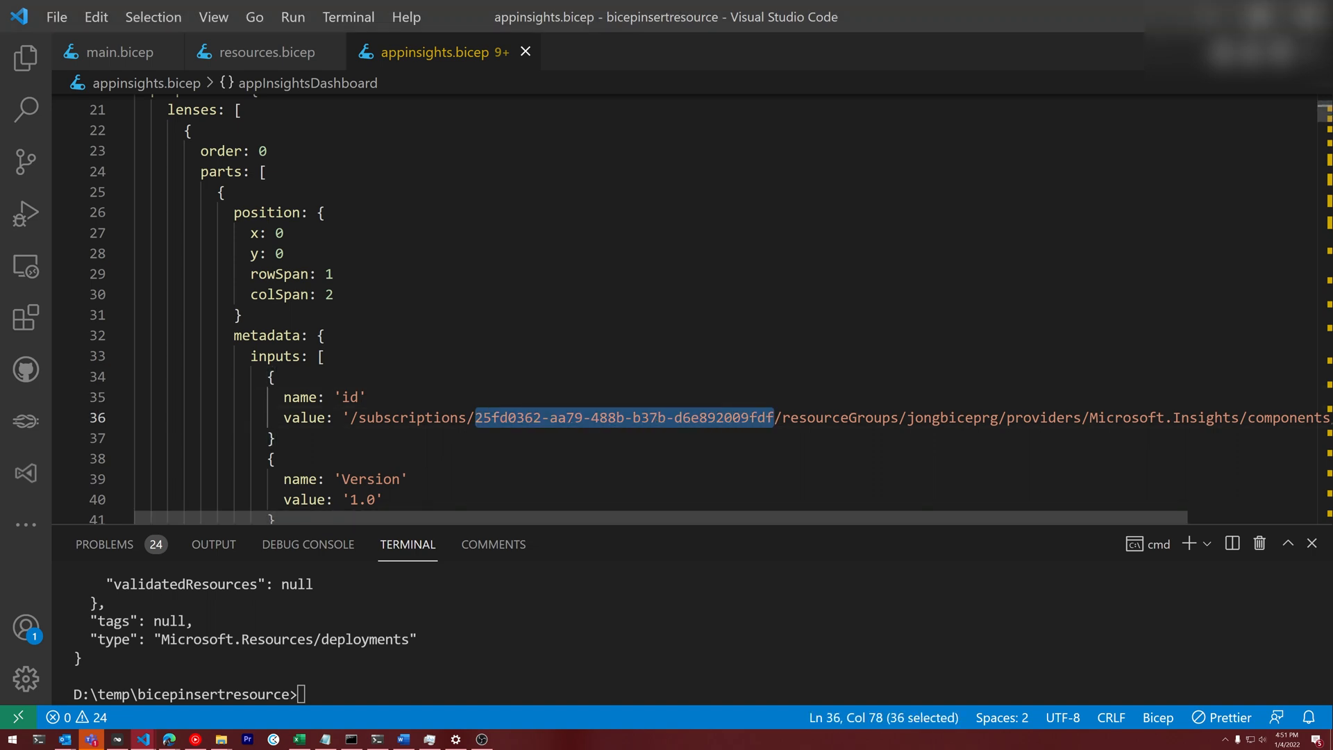
pyautogui.write('${subscription().subscriptionId}')
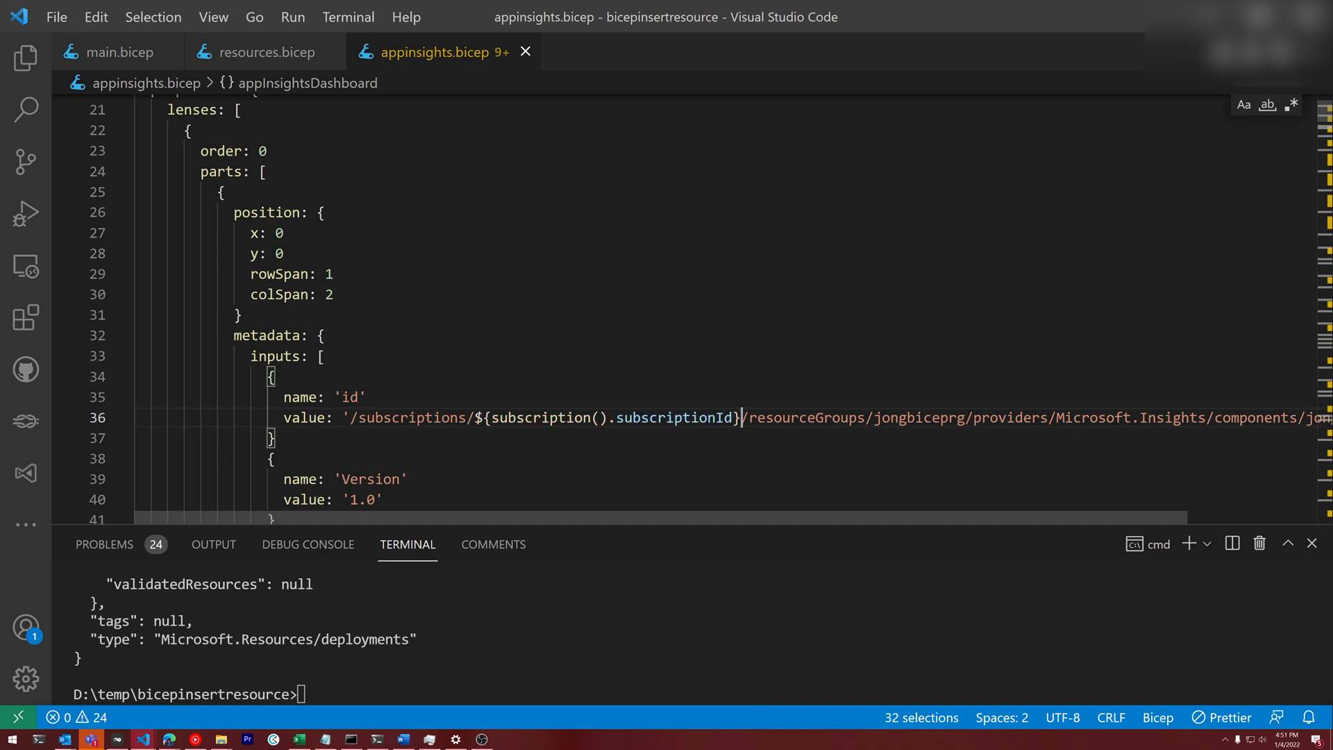
pyautogui.doubleClick(919, 418)
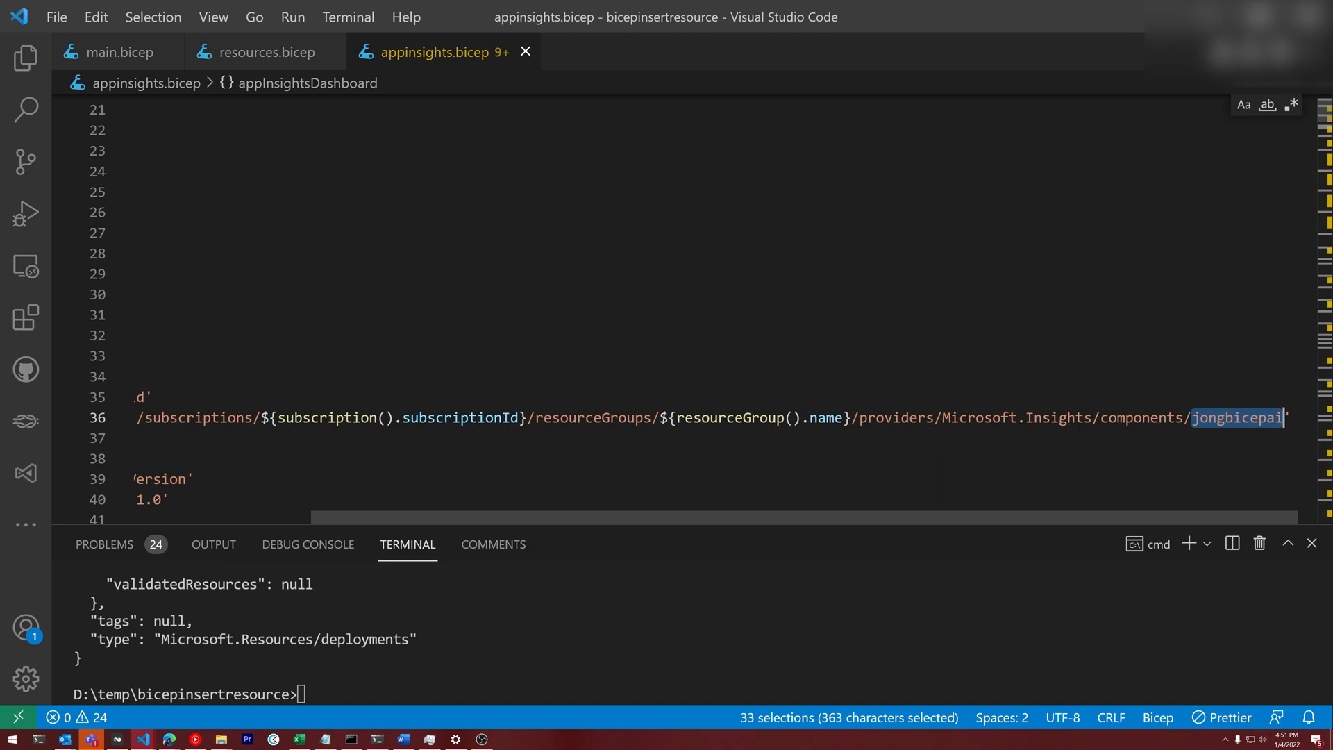
pyautogui.scroll(-3)
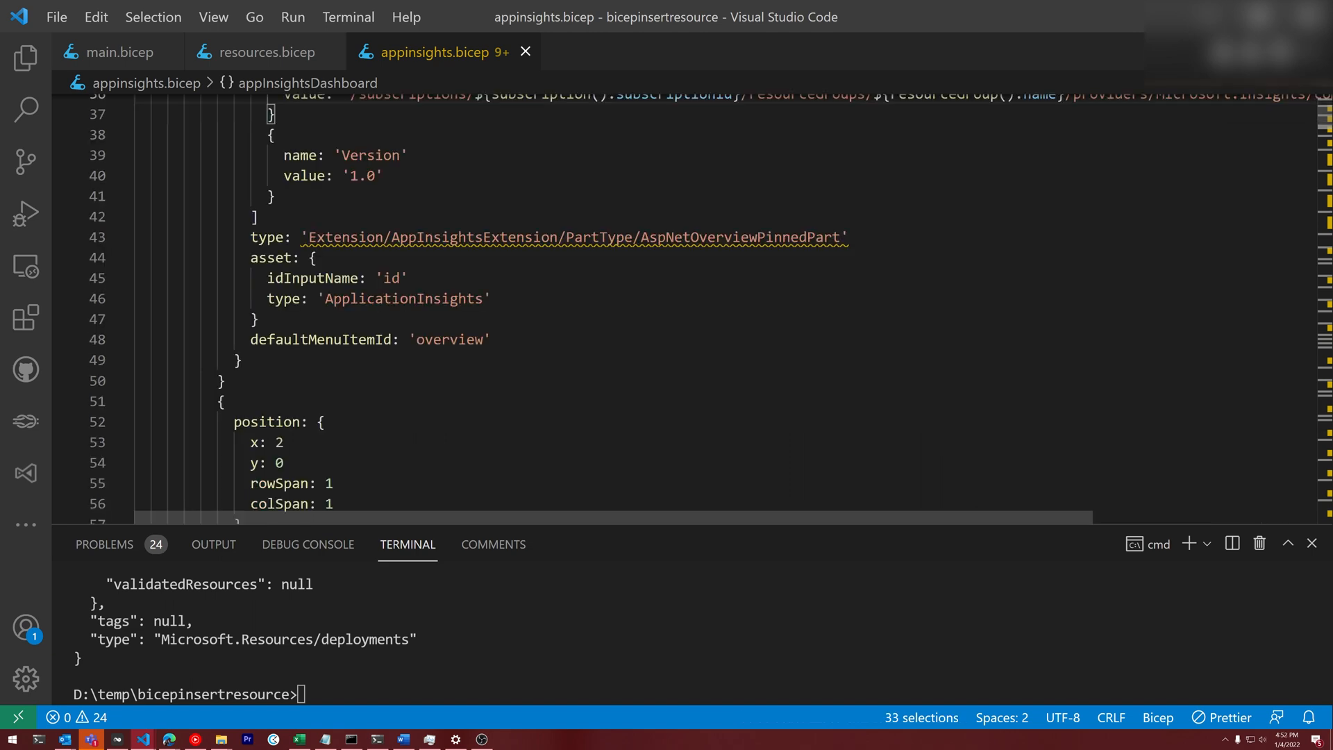
pyautogui.moveTo(569, 237)
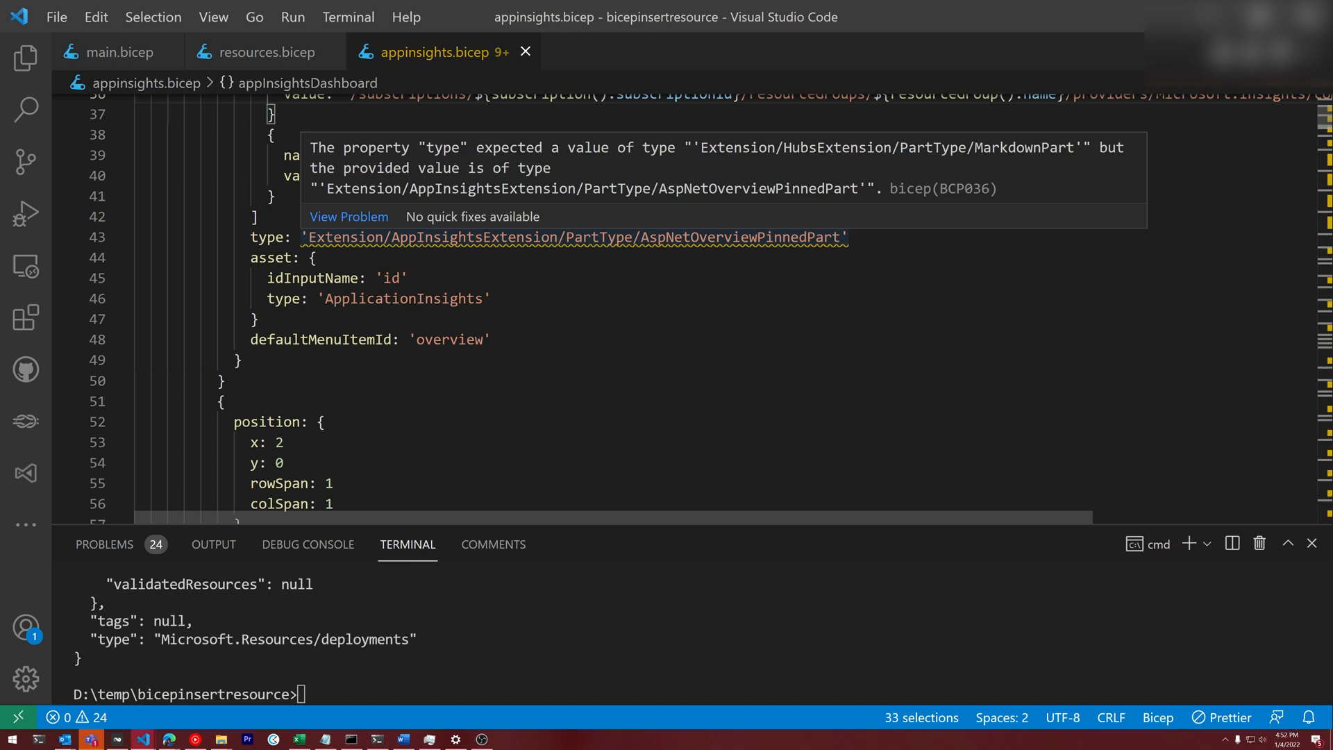
pyautogui.moveTo(816, 228)
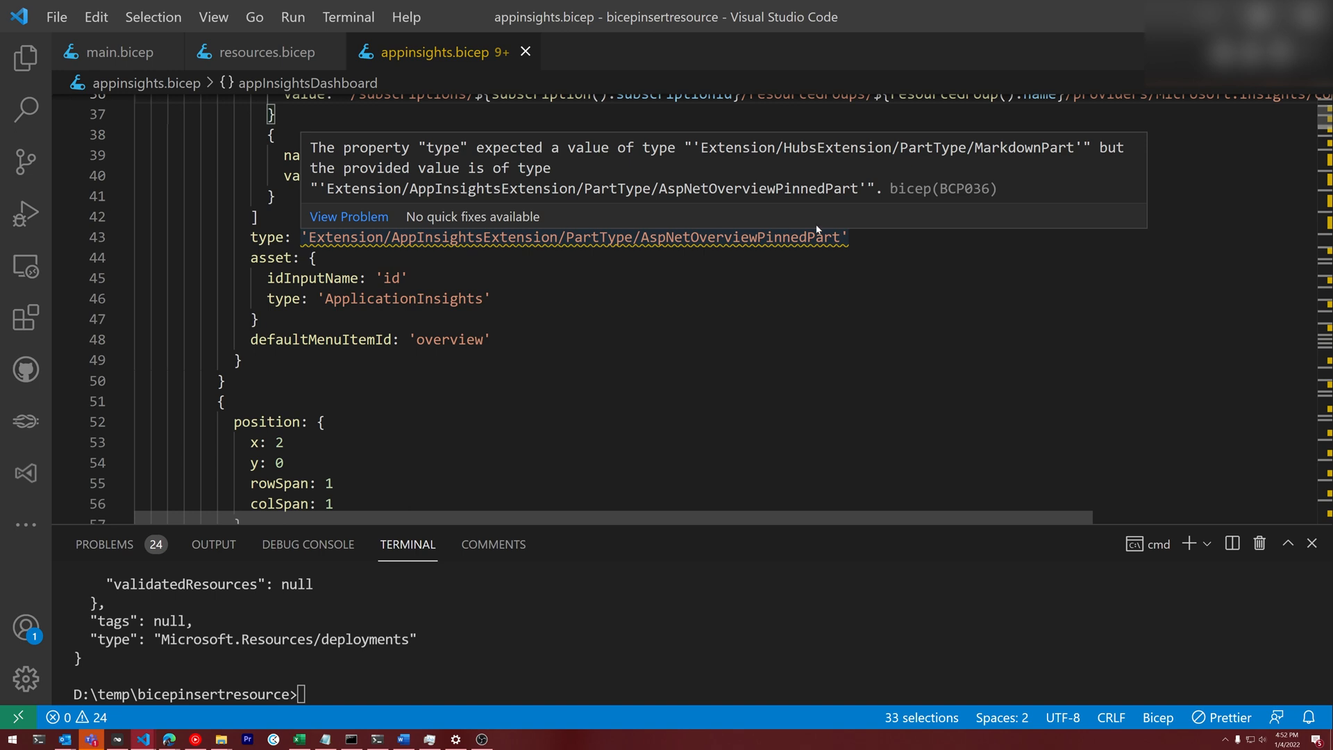
pyautogui.moveTo(990, 196)
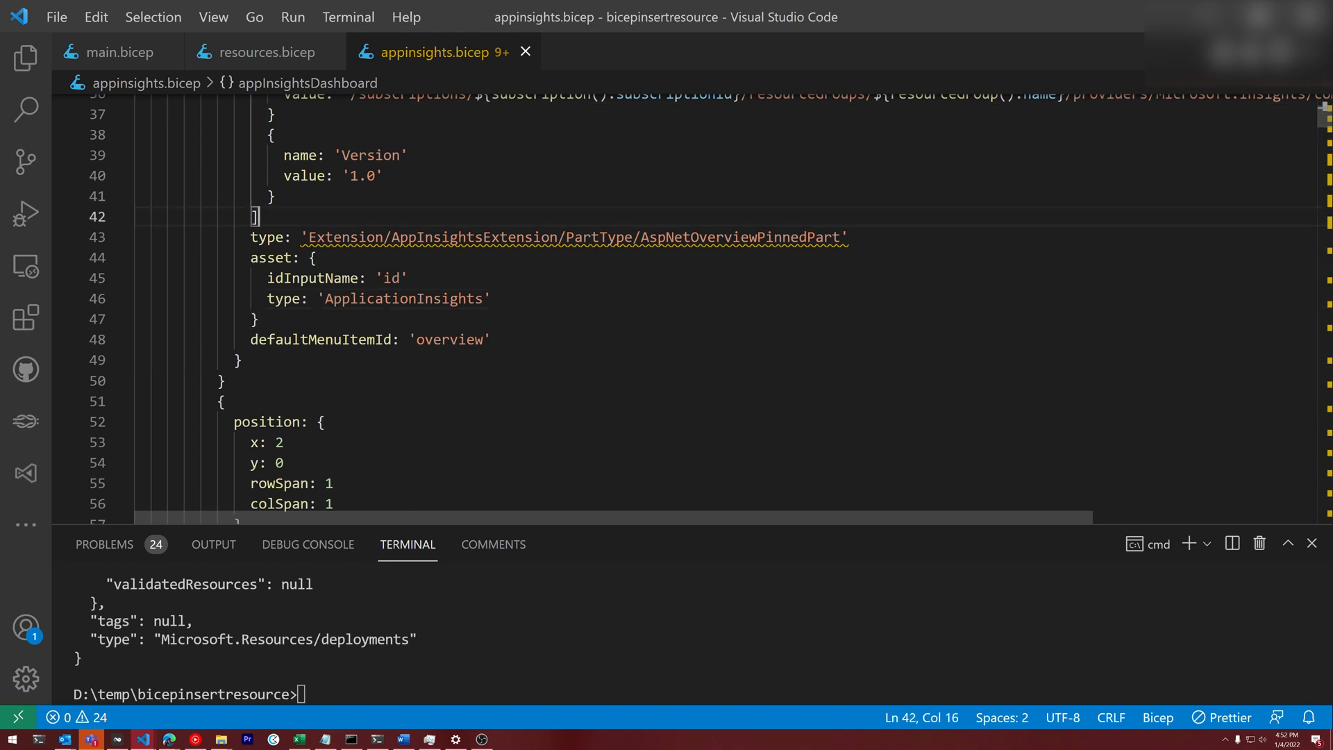
# - Add '#disable-next-line BCP036' above the AspNetOverviewPinnedPart type line
pyautogui.write('#disable-next-line BCP036')
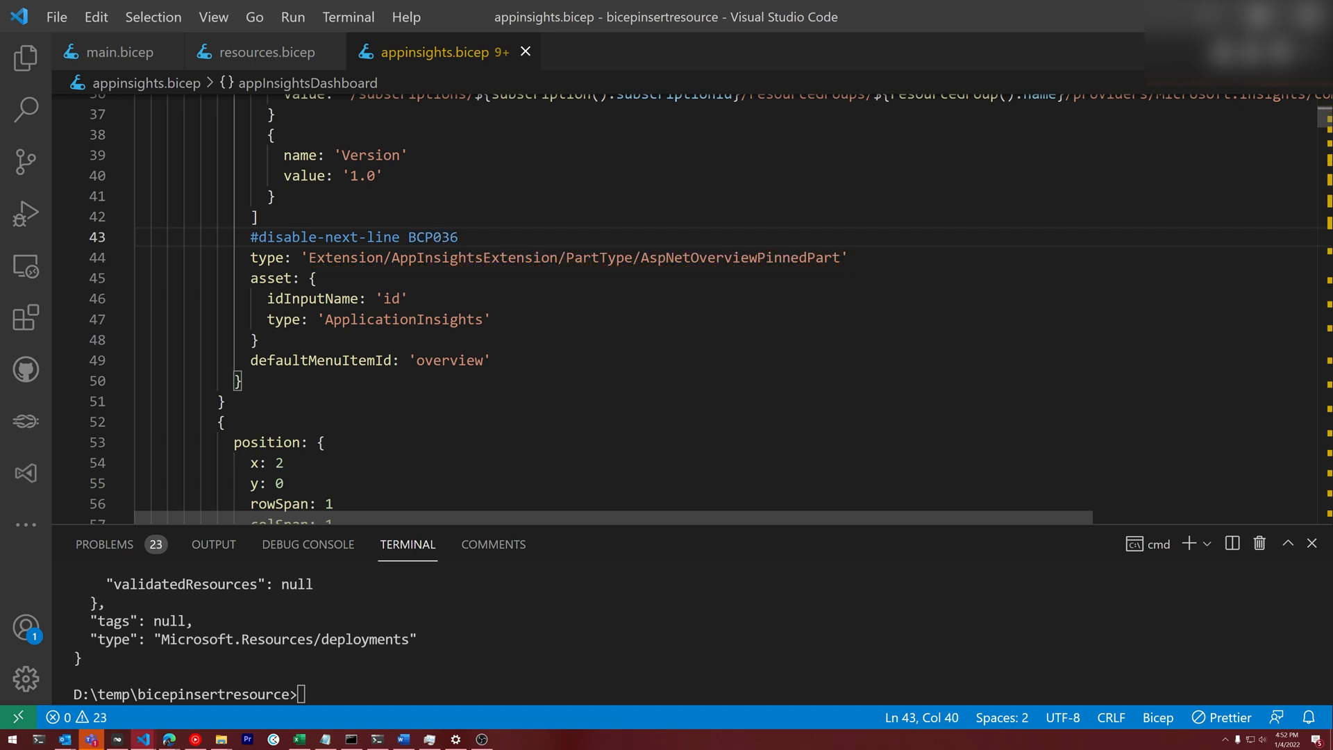
pyautogui.click(460, 237)
pyautogui.write('az deployment sub create -f main.bicep -l westus')
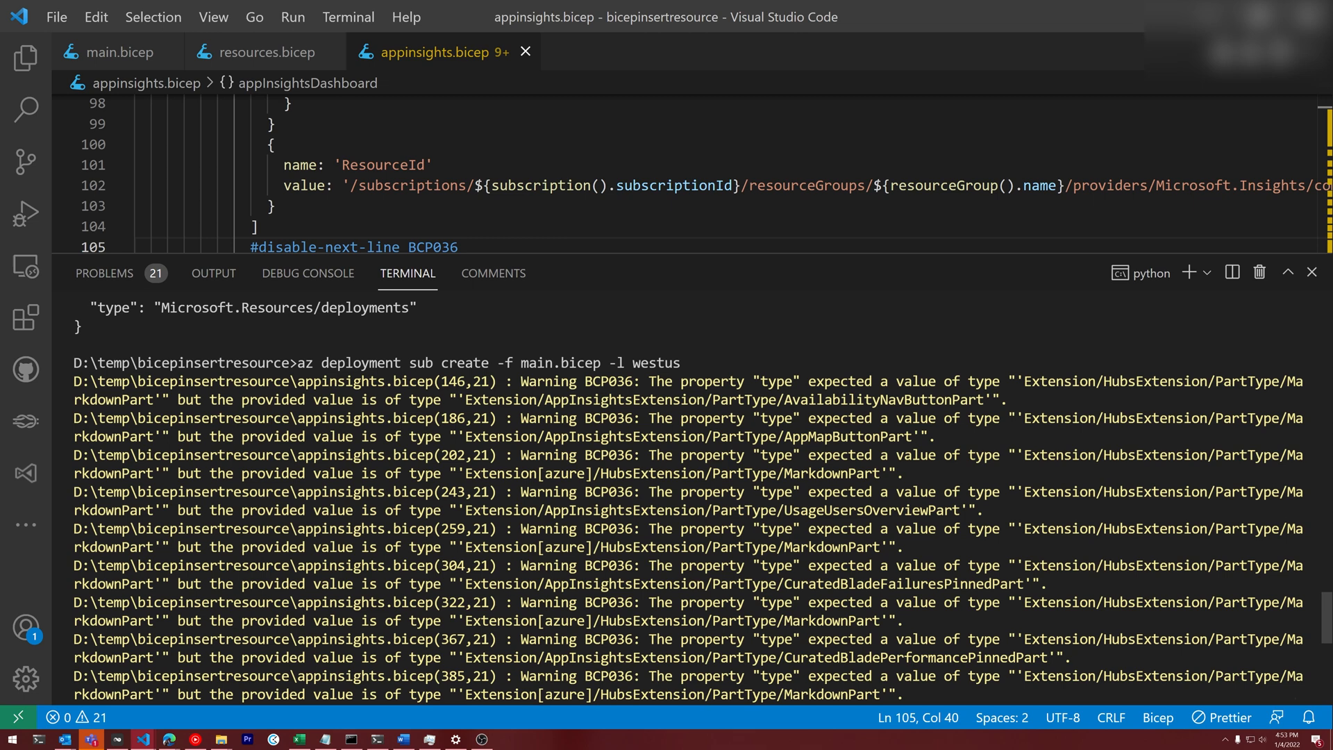
# - Scroll through the remaining BCP036 warnings while 'az deployment sub create -f main.bicep -l westus' runs
pyautogui.scroll(-3)
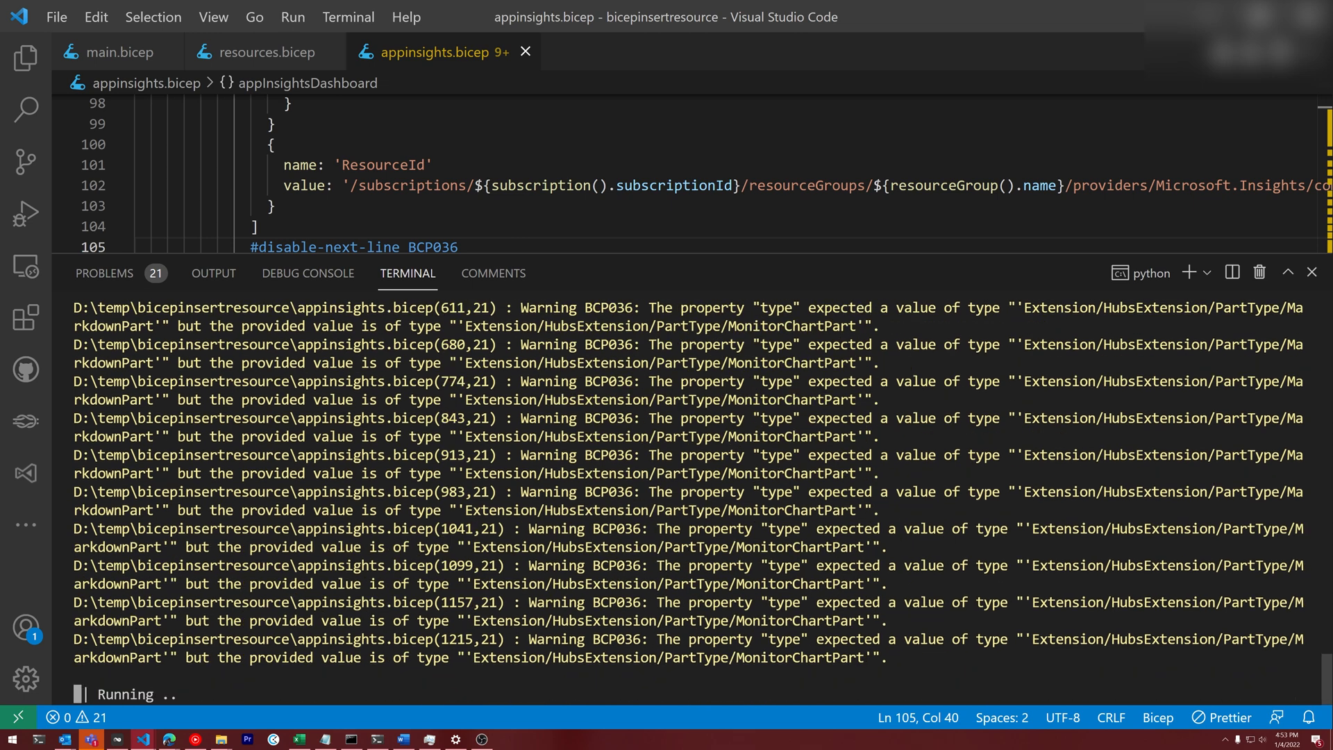